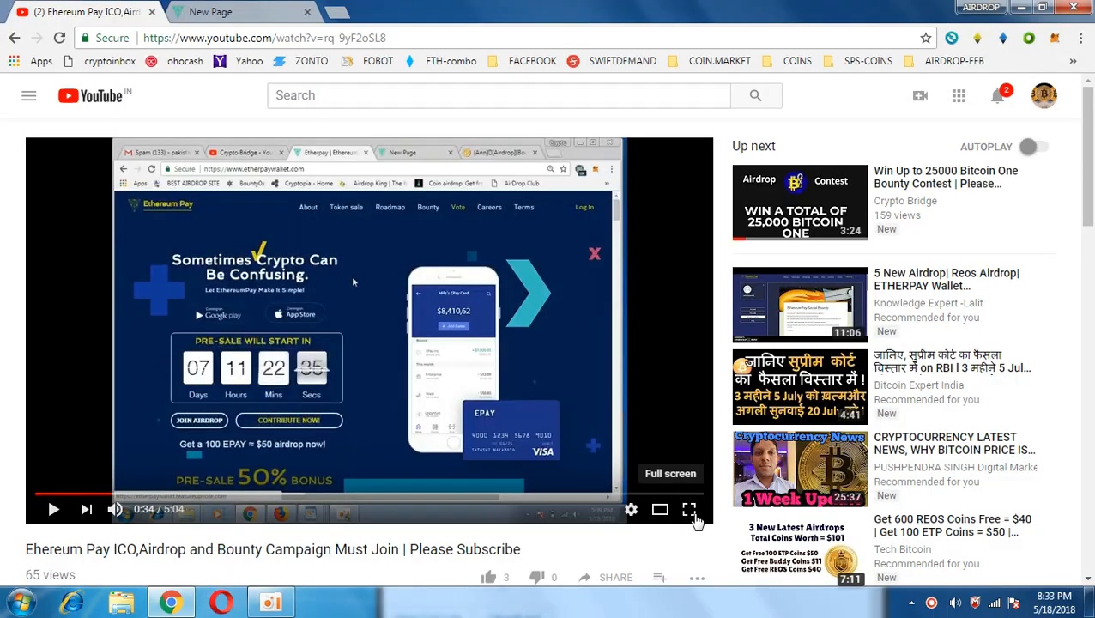
Switch the Ethereum Pay ICO airdrop video to full screen playback
{"action": "left_click", "coordinate": [690, 510]}
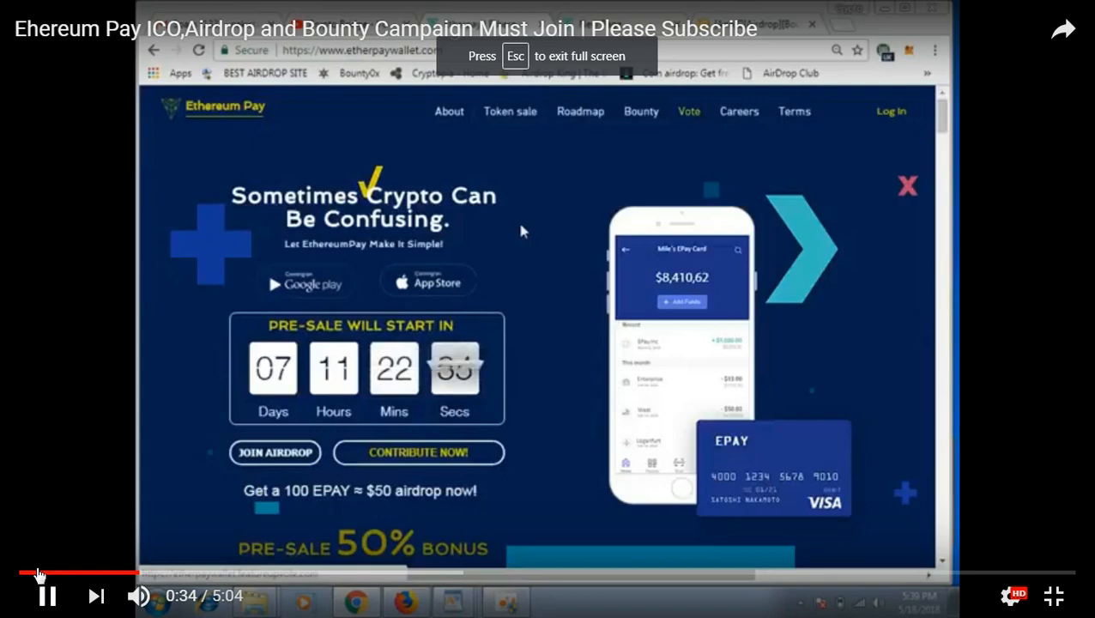
{"action": "mouse_move", "coordinate": [72, 455]}
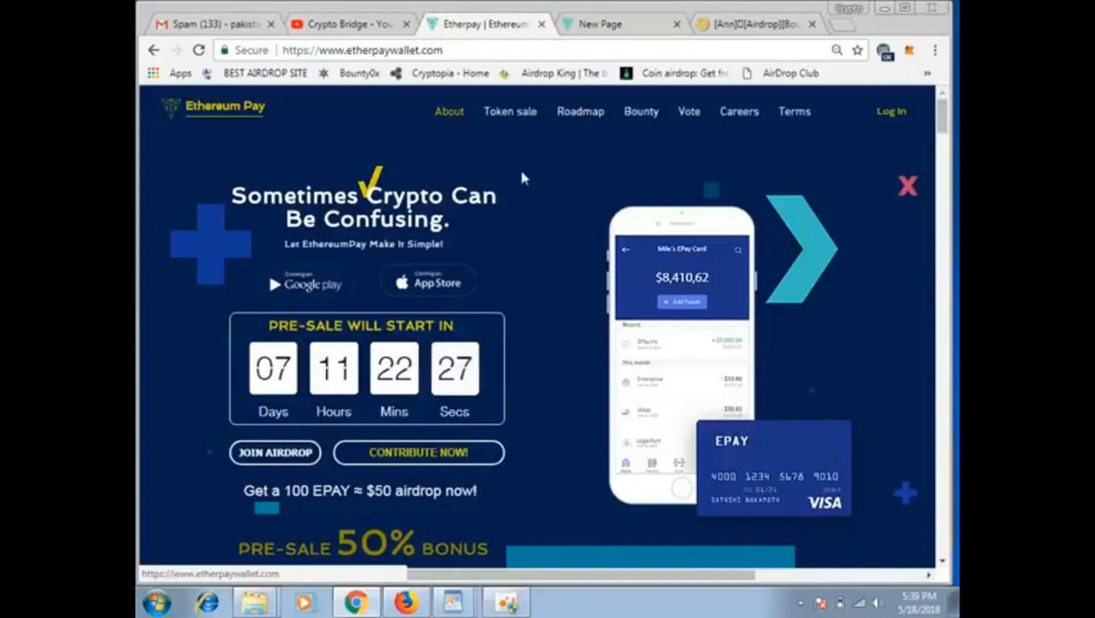
Scroll the etherpaywallet.com homepage past 'What is Ethereum Pay' to Pre-Sale & Values
{"action": "scroll", "scroll_direction": "down", "scroll_amount": 3}
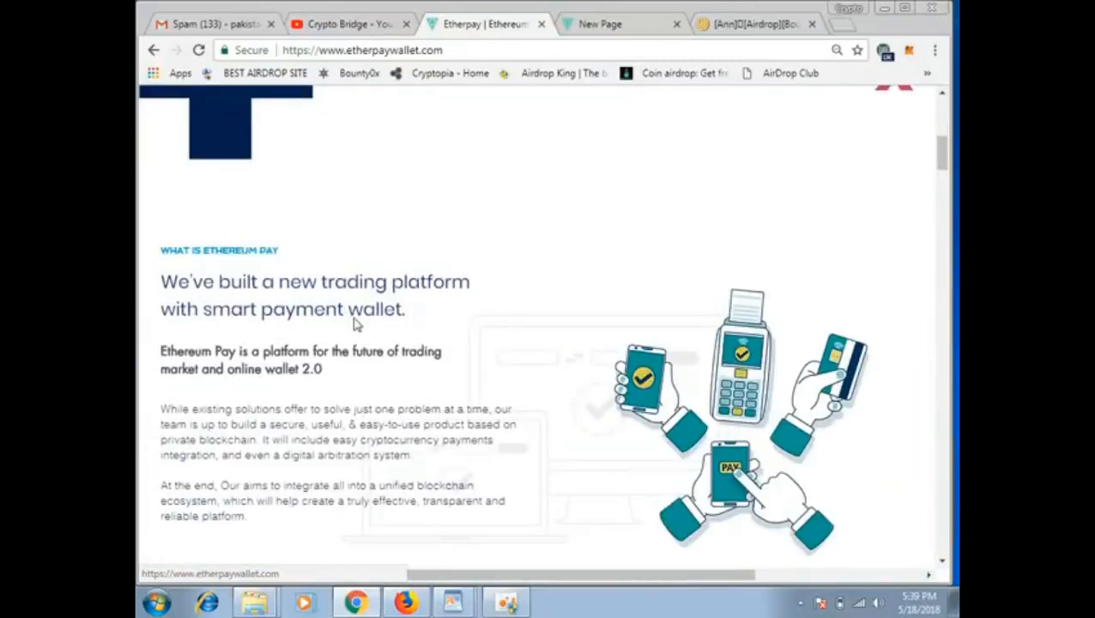
{"action": "mouse_move", "coordinate": [393, 364]}
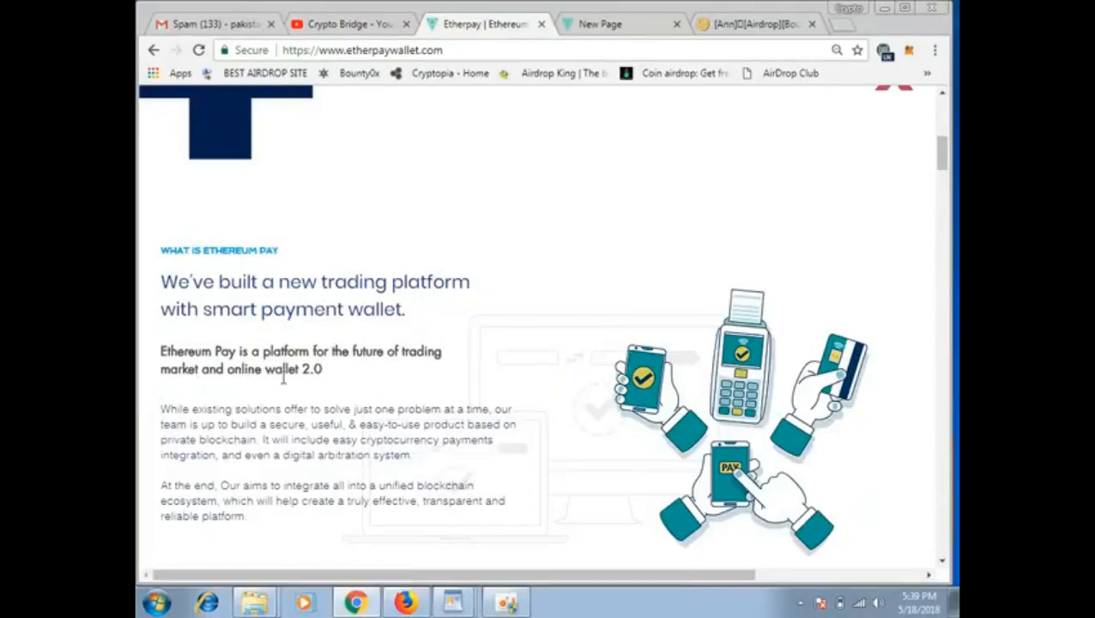
{"action": "scroll", "scroll_direction": "down", "scroll_amount": 3}
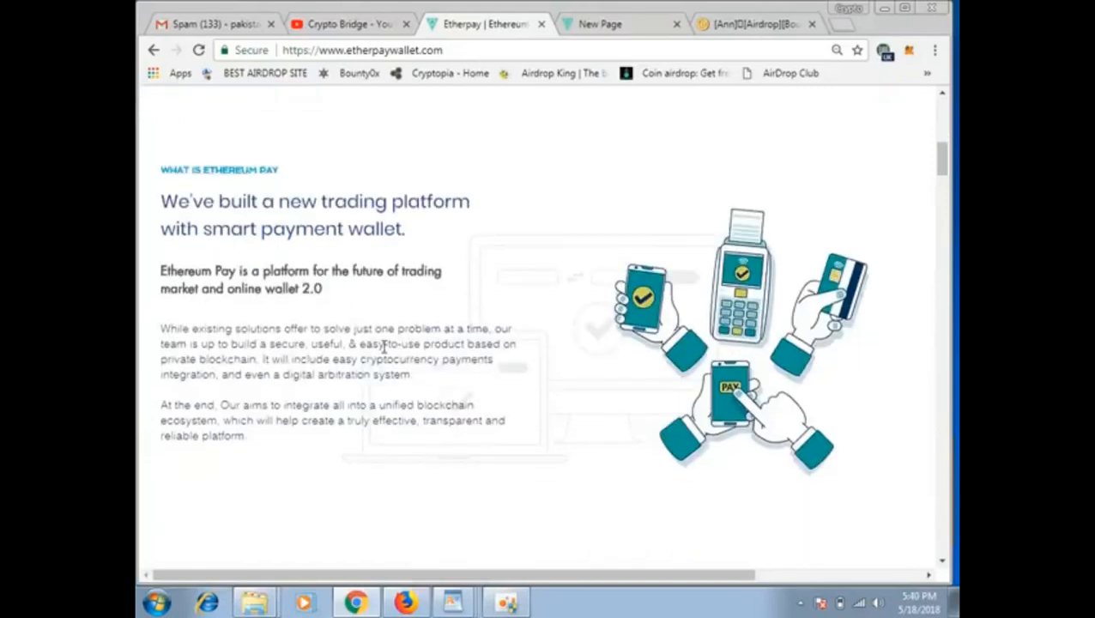
{"action": "mouse_move", "coordinate": [412, 316]}
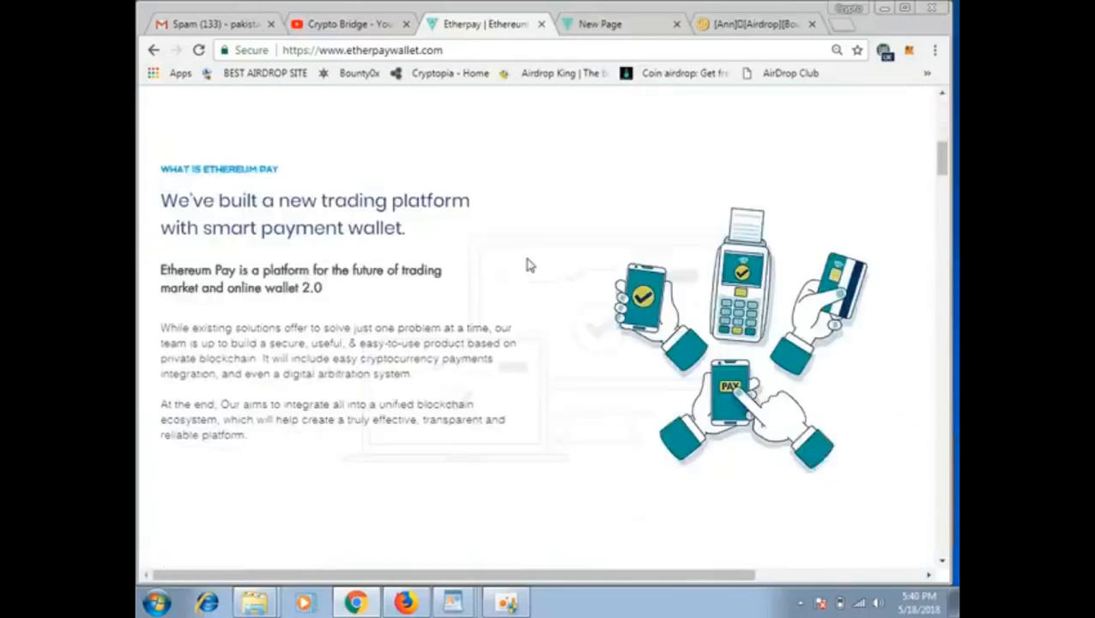
{"action": "scroll", "scroll_direction": "down", "scroll_amount": 3}
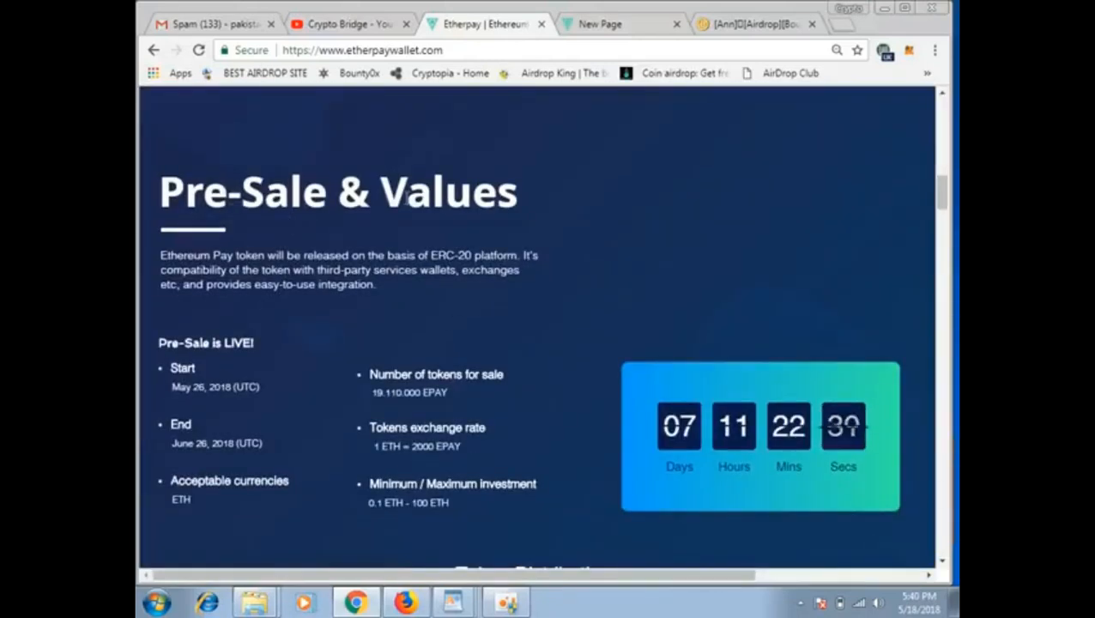
{"action": "mouse_move", "coordinate": [367, 394]}
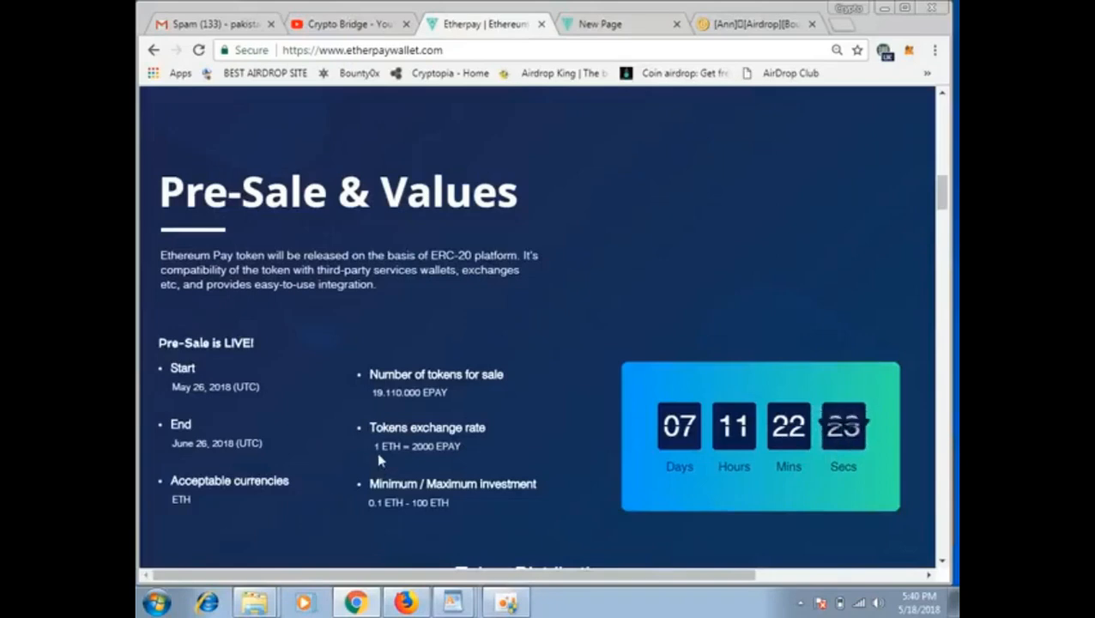
Scroll past Token Distribution, Mobile App and the 98,000,000 EPAY chart to the Roadmap
{"action": "scroll", "scroll_direction": "down", "scroll_amount": 3}
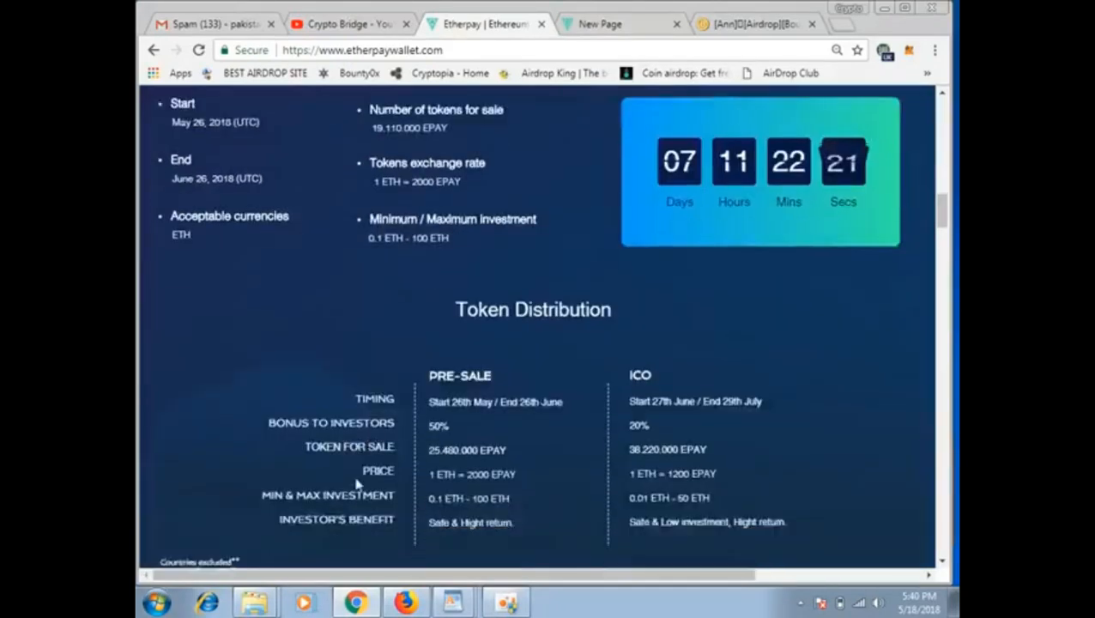
{"action": "scroll", "scroll_direction": "down", "scroll_amount": 3}
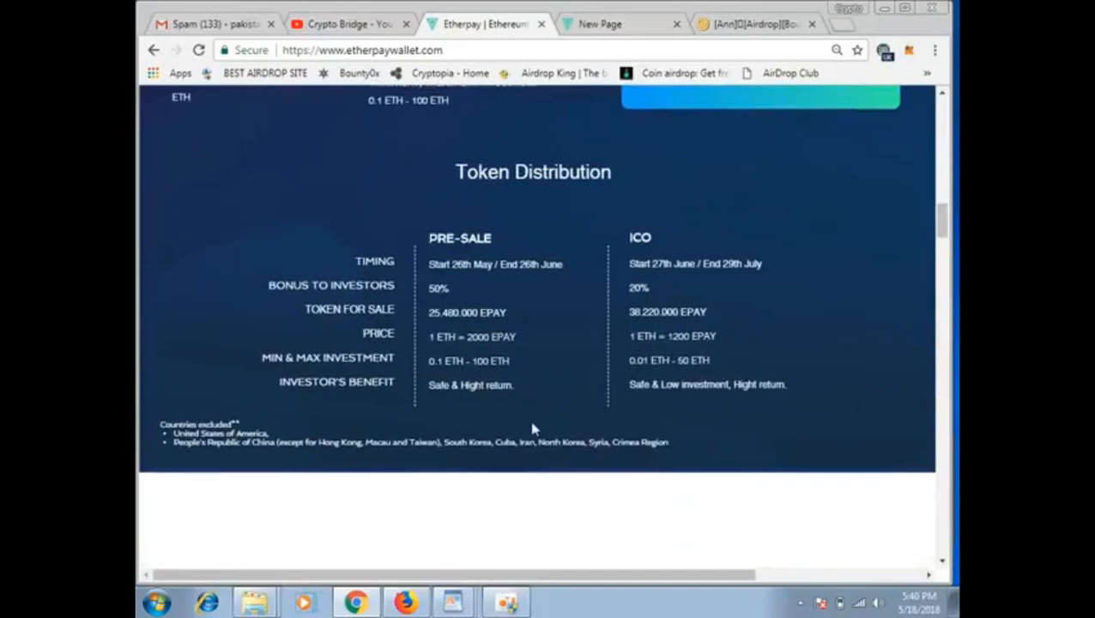
{"action": "scroll", "scroll_direction": "down", "scroll_amount": 3}
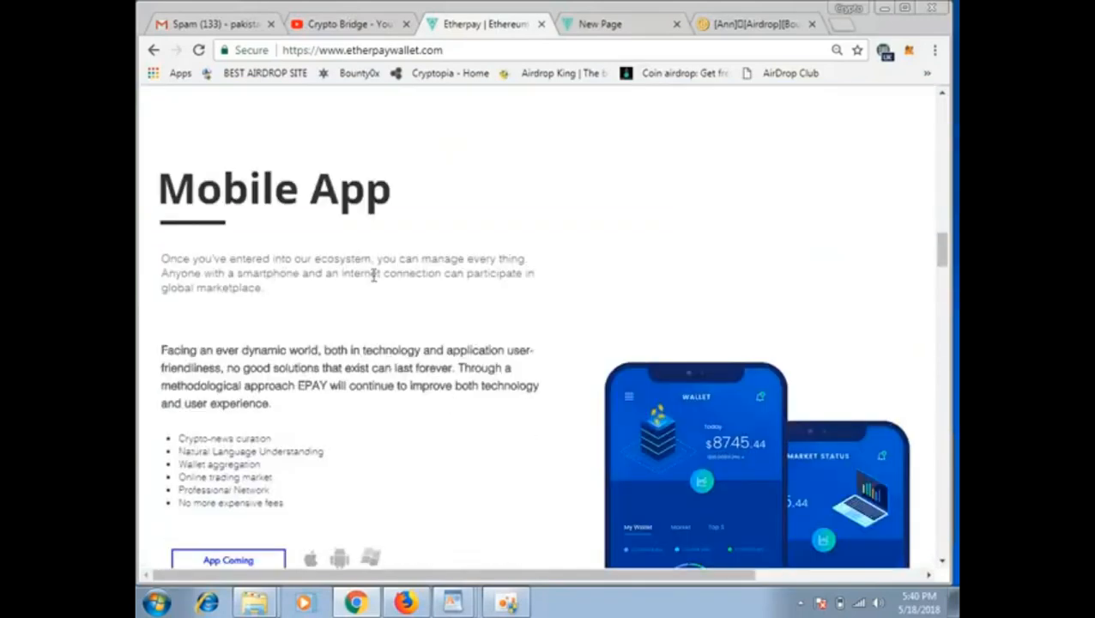
{"action": "scroll", "scroll_direction": "down", "scroll_amount": 3}
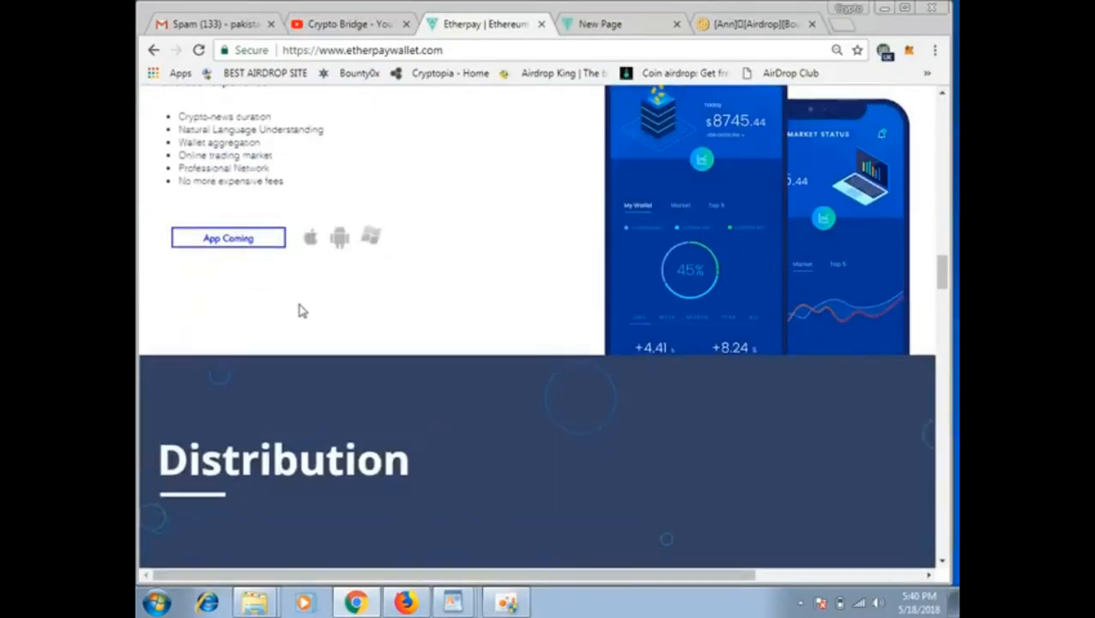
{"action": "mouse_move", "coordinate": [336, 251]}
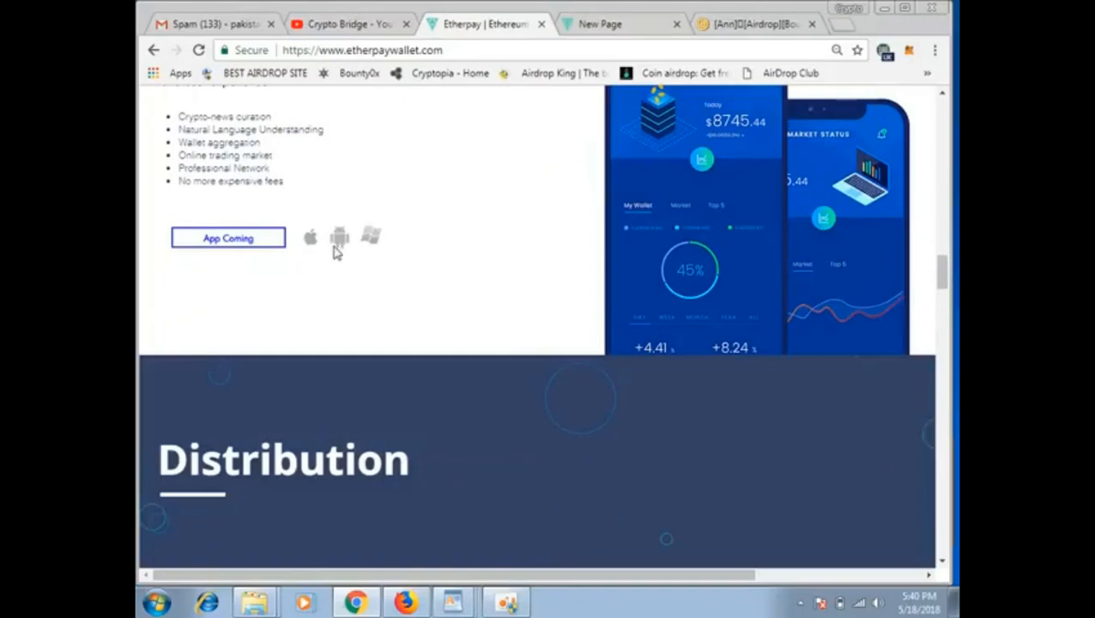
{"action": "mouse_move", "coordinate": [338, 242]}
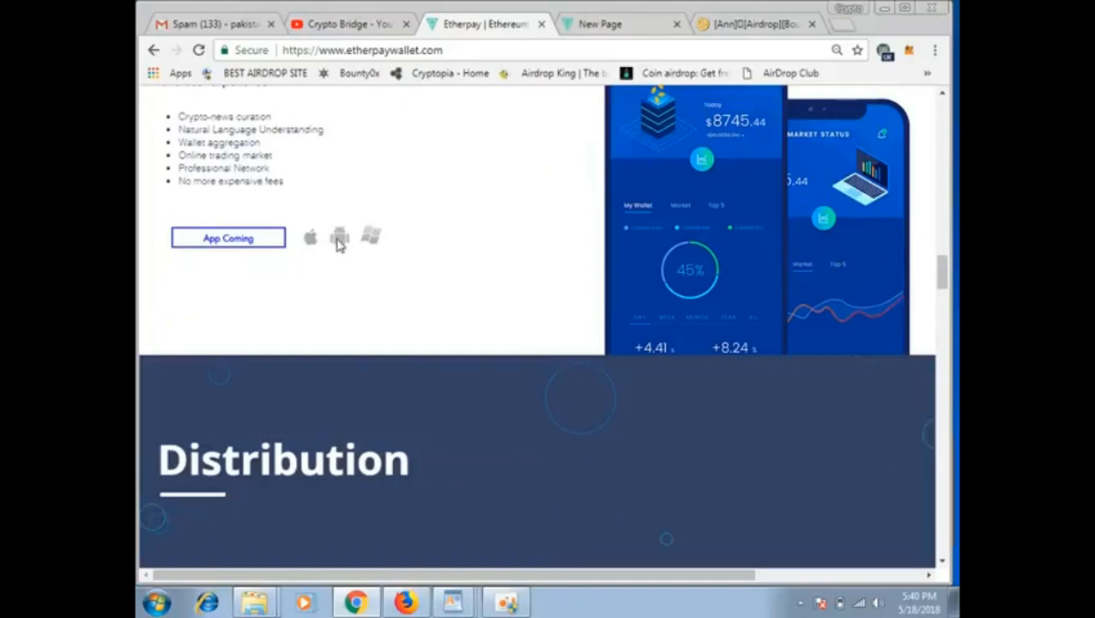
{"action": "scroll", "scroll_direction": "down", "scroll_amount": 3}
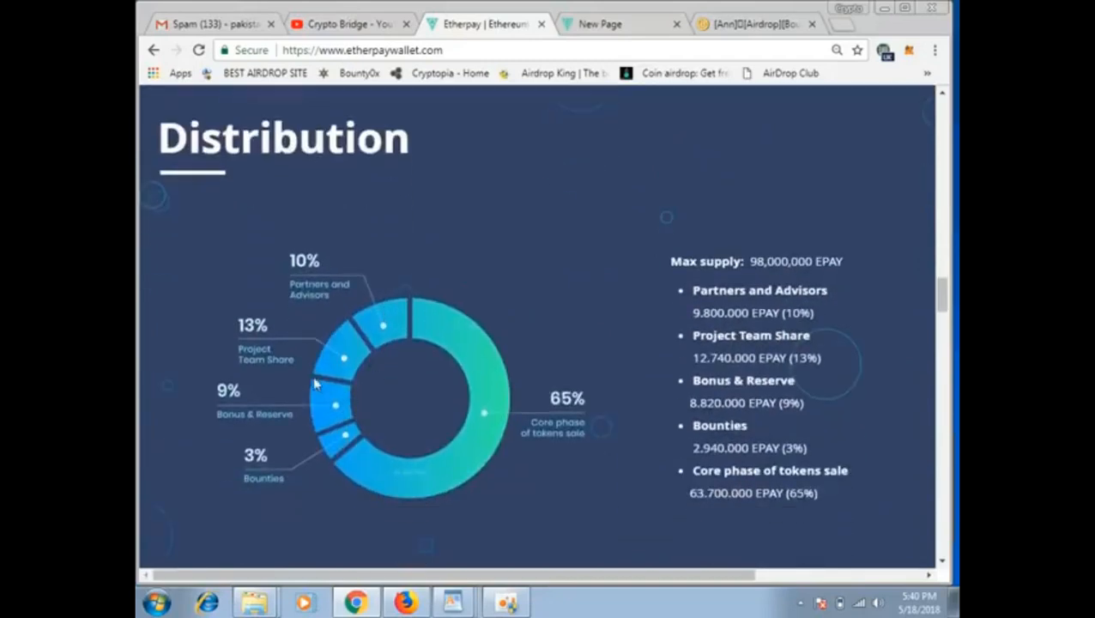
{"action": "scroll", "scroll_direction": "down", "scroll_amount": 3}
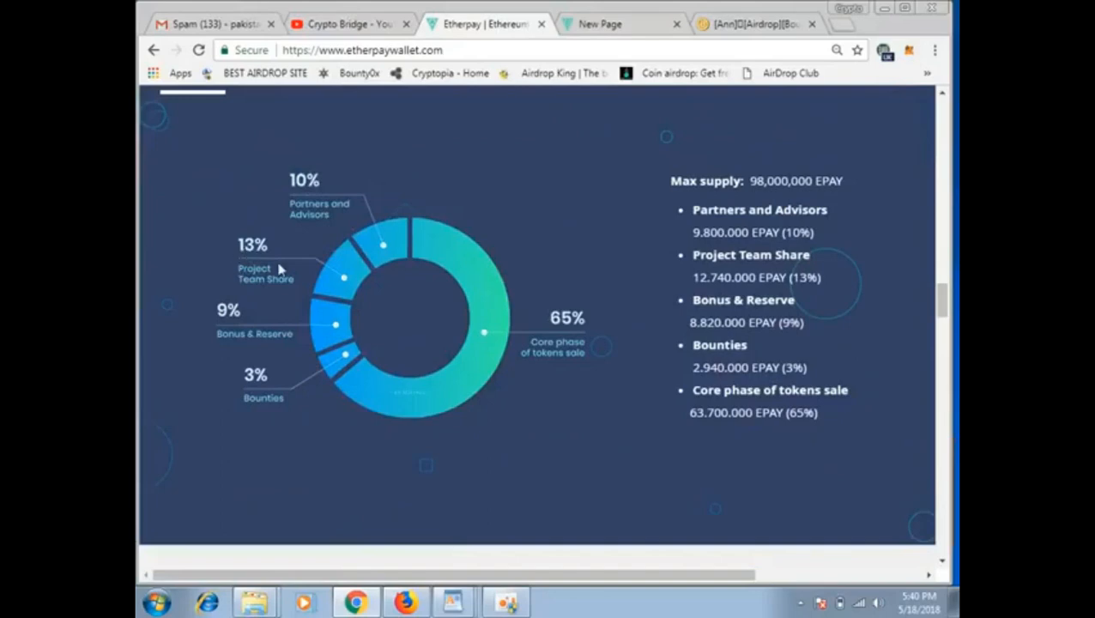
{"action": "mouse_move", "coordinate": [295, 319]}
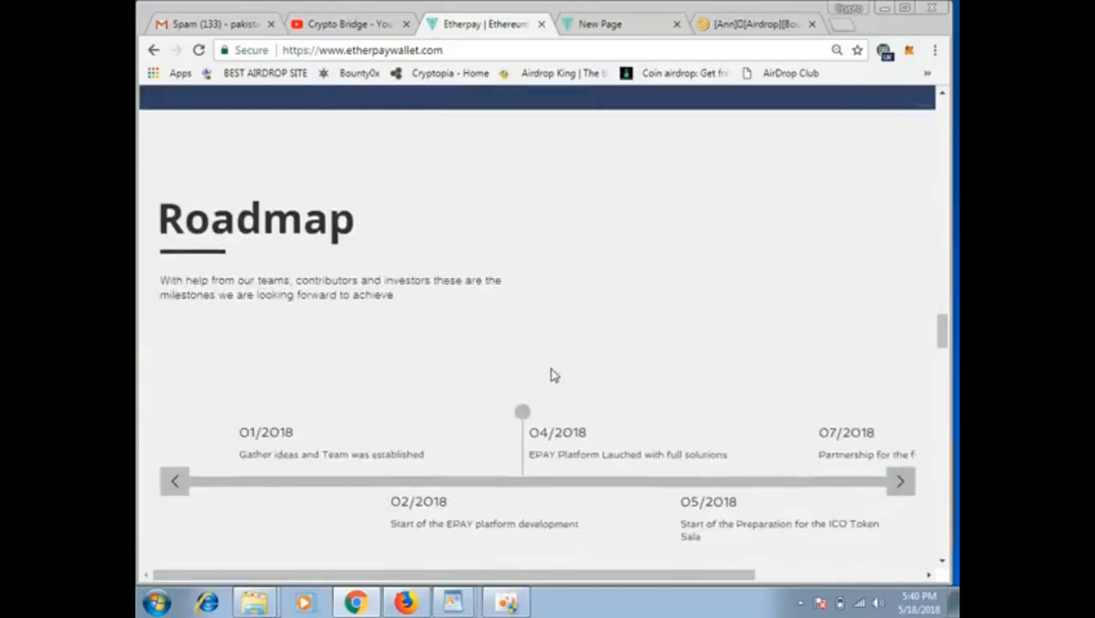
Return to the top and follow My Account to the Etherpay Sign Up form
{"action": "scroll", "scroll_direction": "down", "scroll_amount": 3}
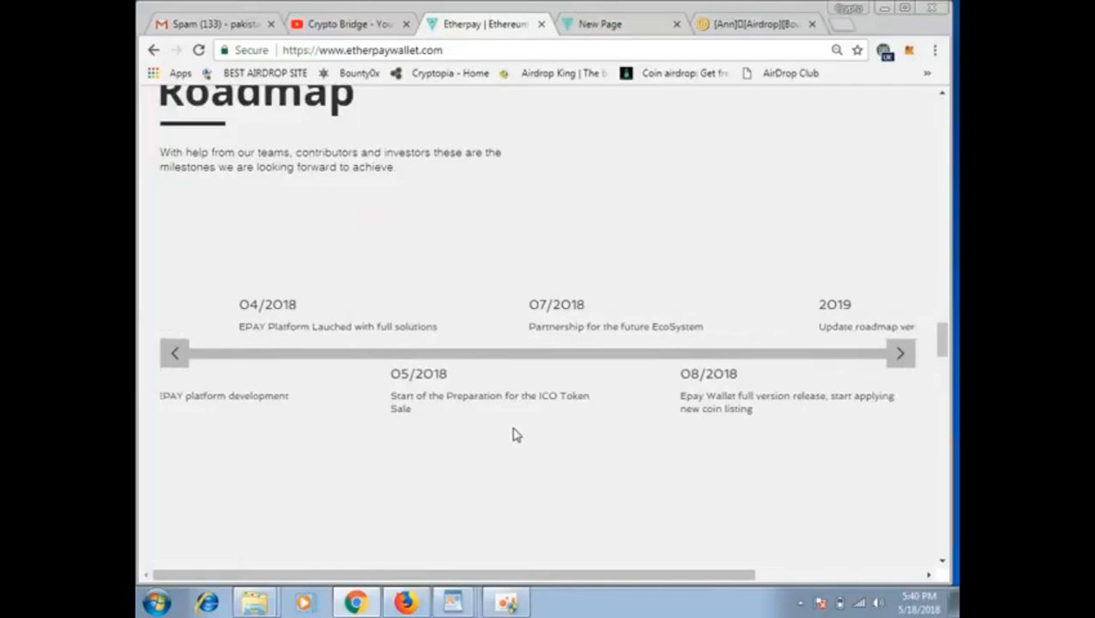
{"action": "left_click", "coordinate": [900, 353]}
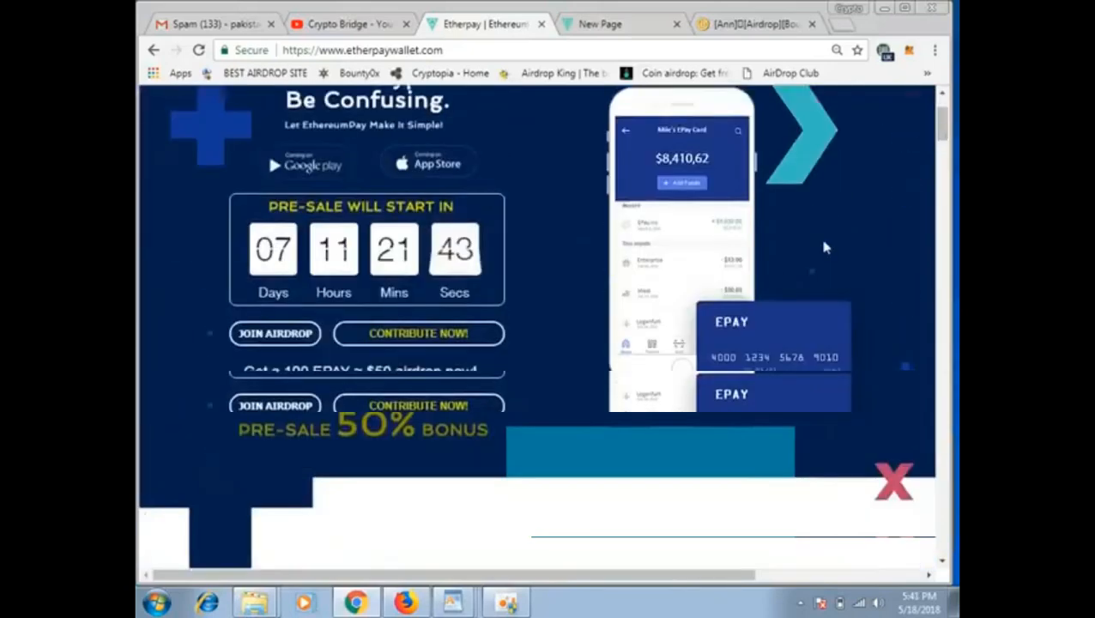
{"action": "scroll", "scroll_direction": "down", "scroll_amount": 3}
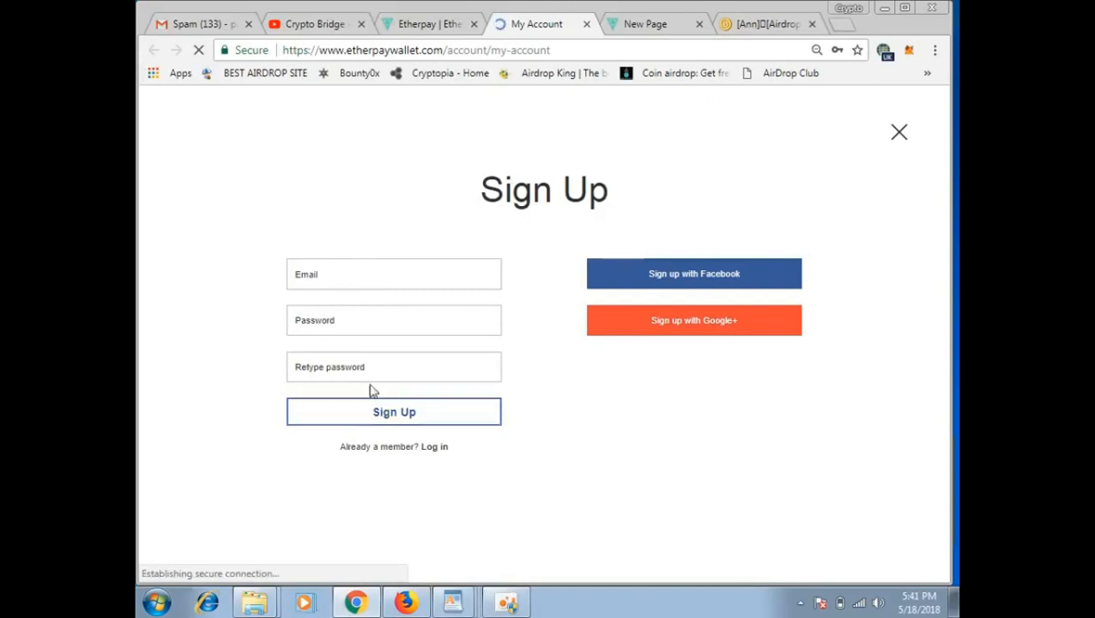
Attempt Sign Up, then bring the 'New Page' tab with the Bounty Program form forward
{"action": "left_click", "coordinate": [395, 412]}
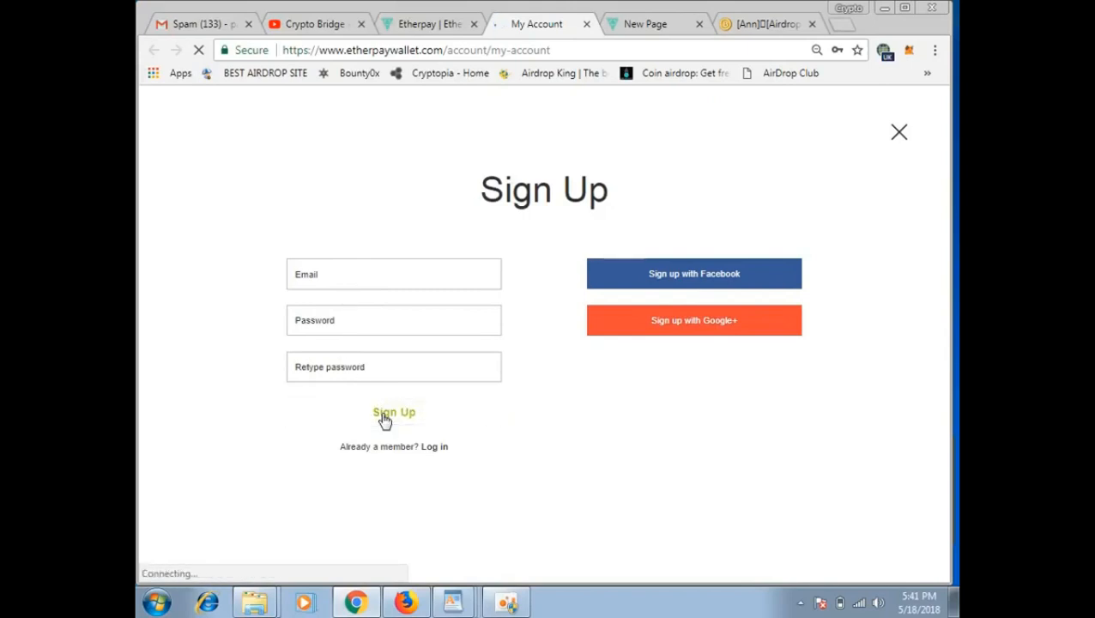
{"action": "left_click", "coordinate": [395, 412]}
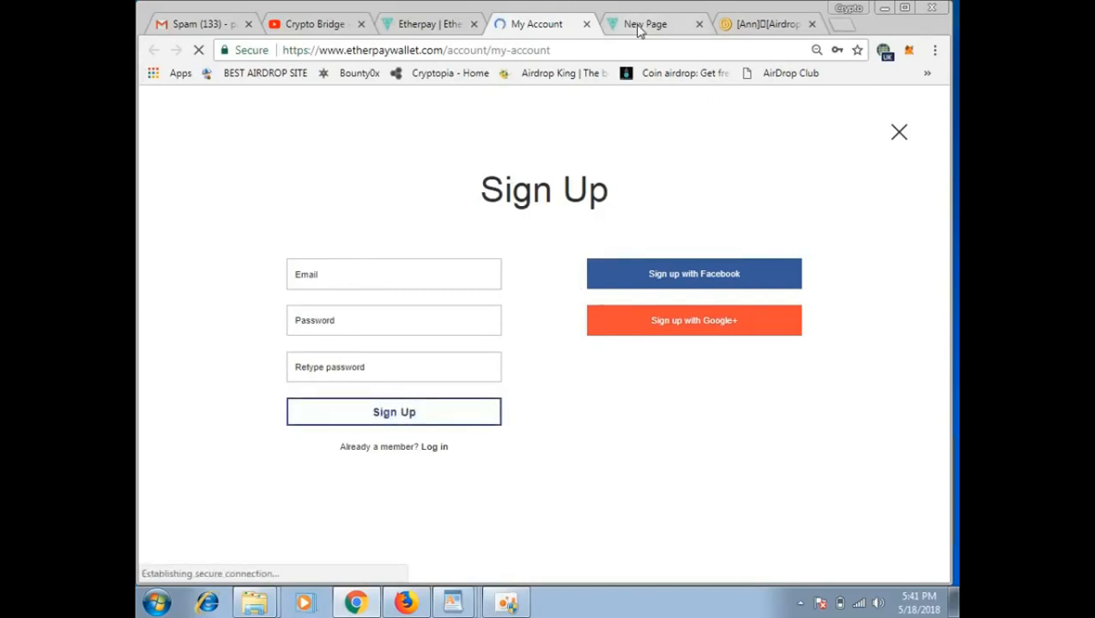
{"action": "left_click", "coordinate": [645, 24]}
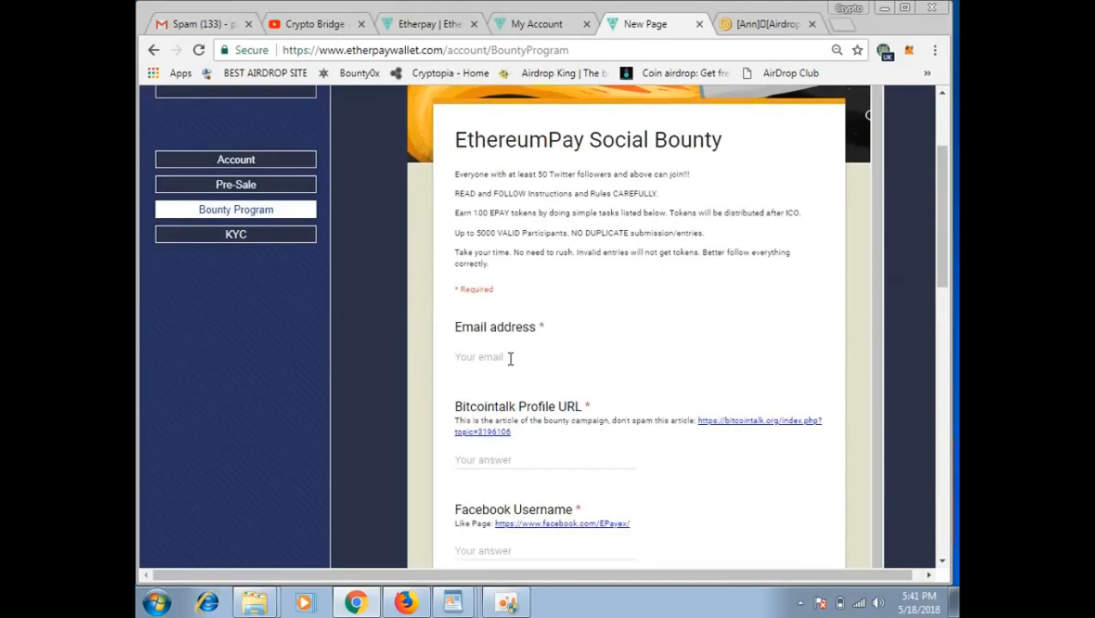
{"action": "scroll", "scroll_direction": "down", "scroll_amount": 3}
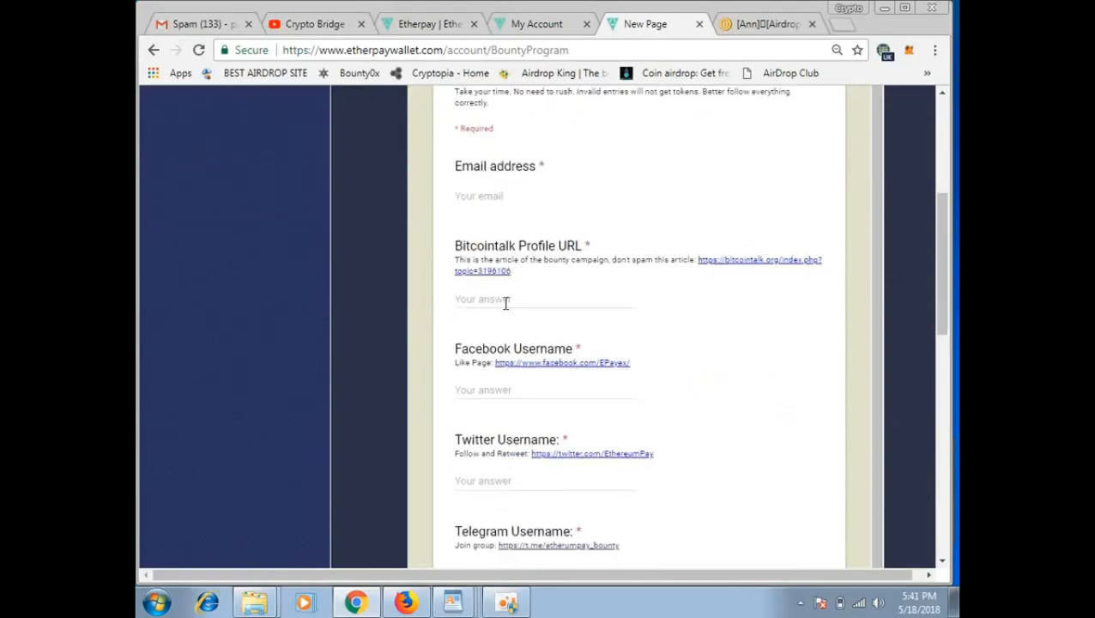
{"action": "mouse_move", "coordinate": [750, 264]}
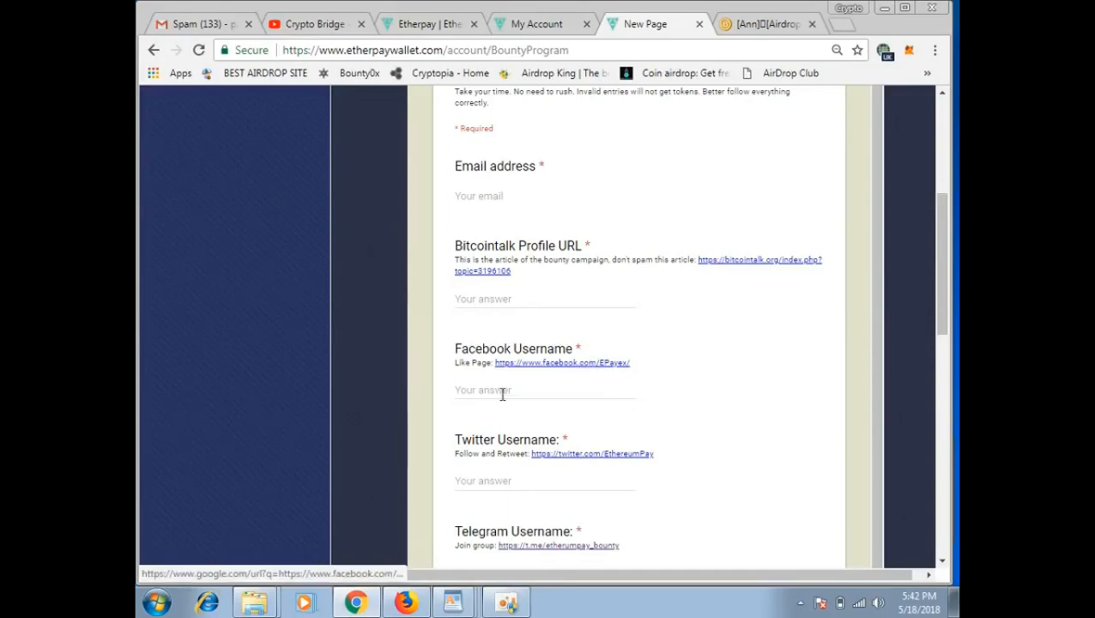
{"action": "scroll", "scroll_direction": "down", "scroll_amount": 3}
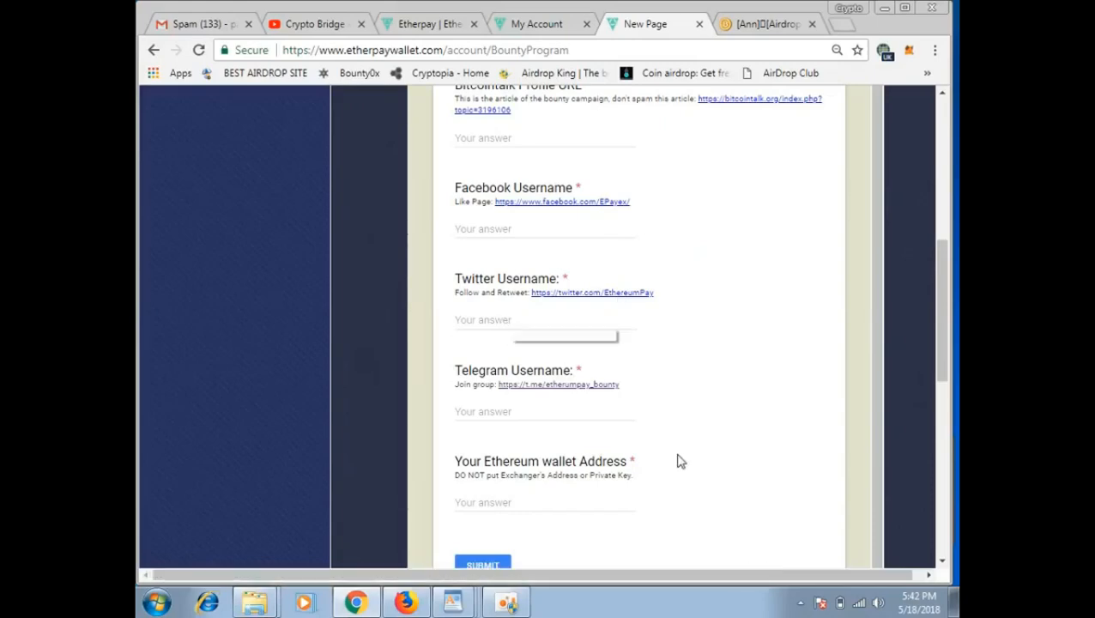
{"action": "scroll", "scroll_direction": "down", "scroll_amount": 3}
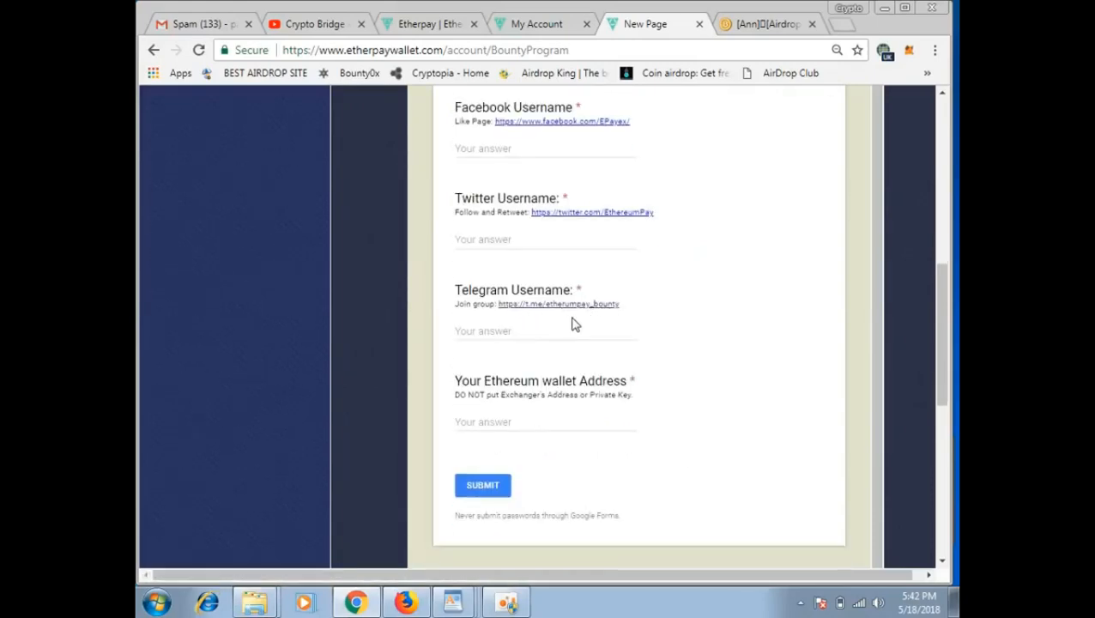
{"action": "left_click", "coordinate": [482, 484]}
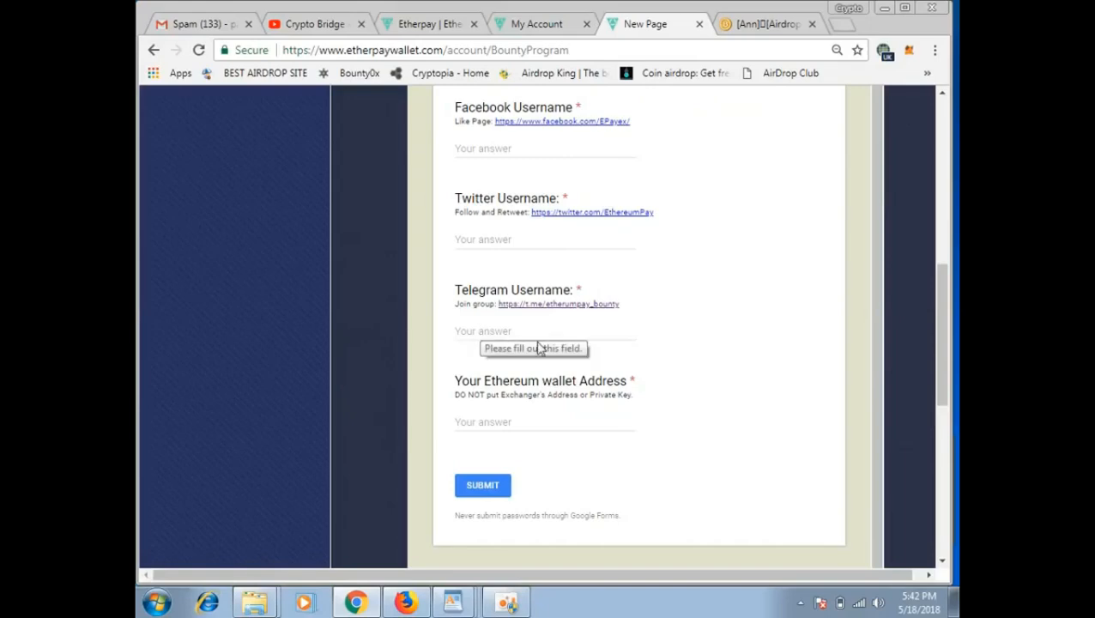
{"action": "scroll", "scroll_direction": "down", "scroll_amount": 3}
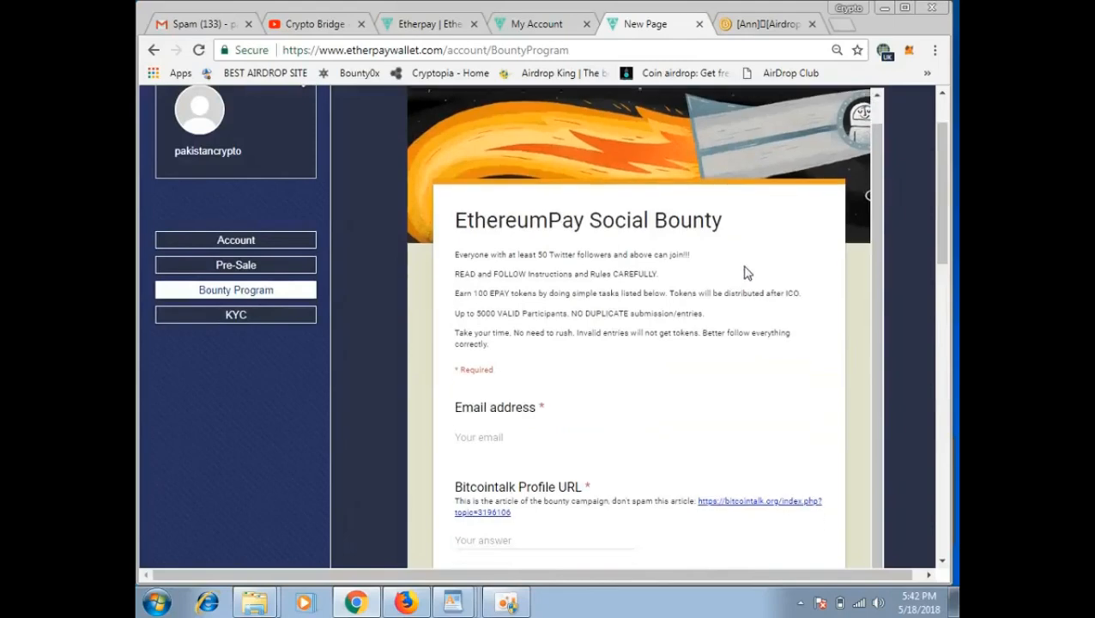
{"action": "scroll", "scroll_direction": "down", "scroll_amount": 3}
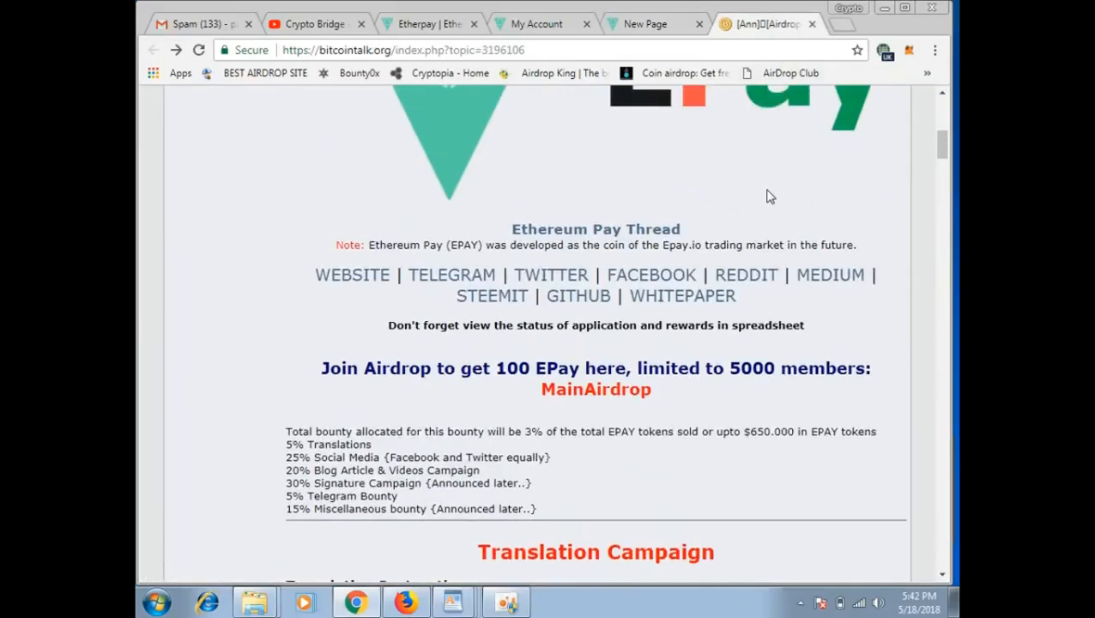
Scroll the [Ann] Airdrop thread to the Join Airdrop bounty allocation list
{"action": "scroll", "scroll_direction": "down", "scroll_amount": 3}
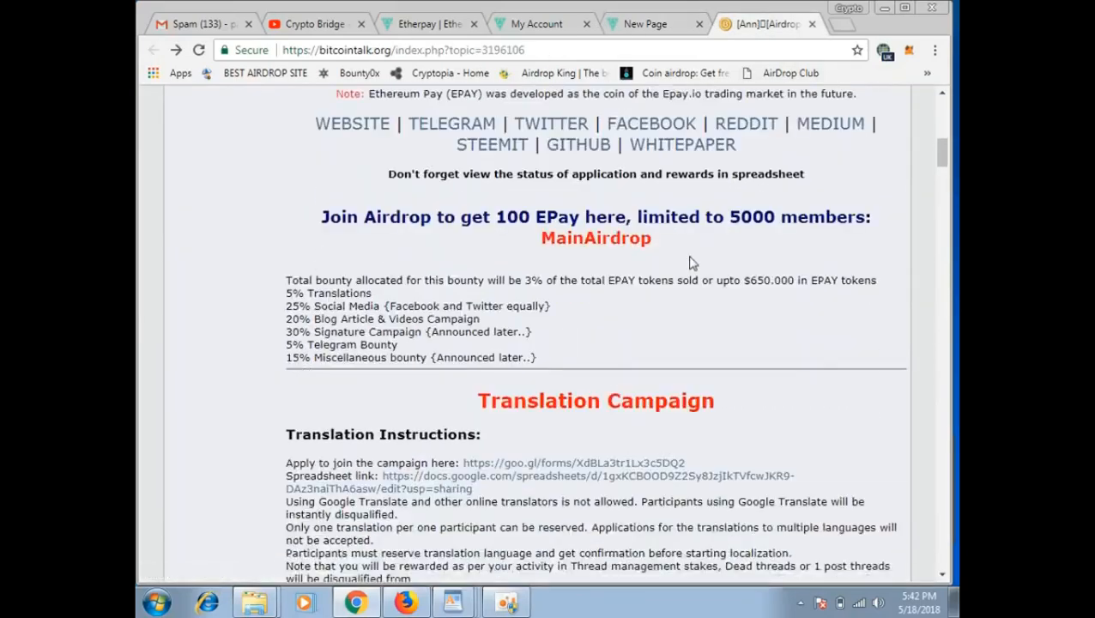
{"action": "scroll", "scroll_direction": "down", "scroll_amount": 3}
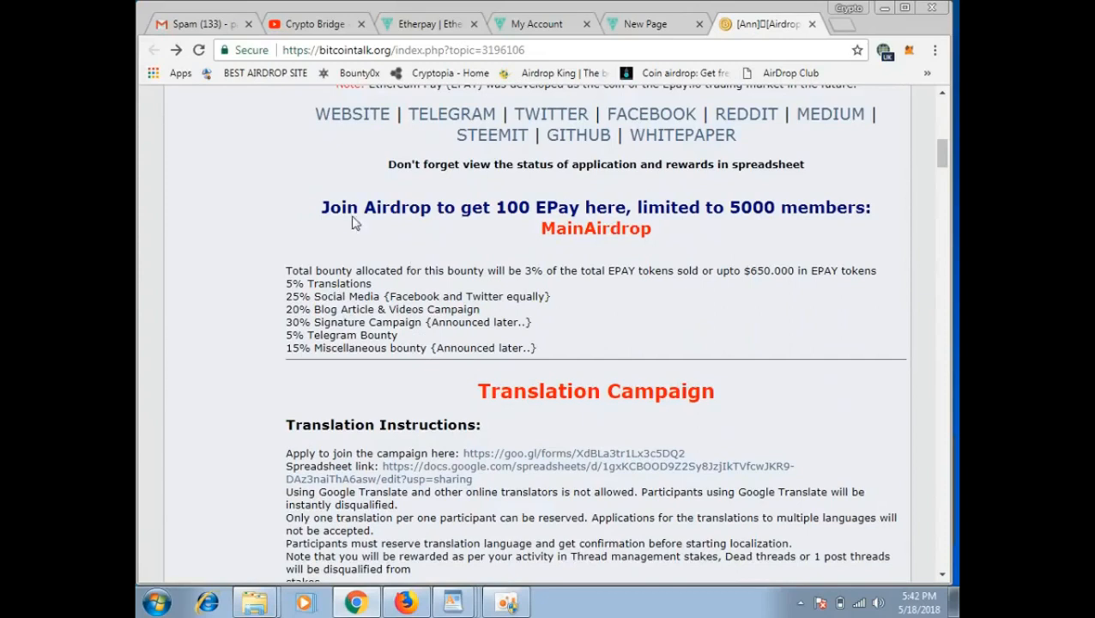
{"action": "mouse_move", "coordinate": [596, 228]}
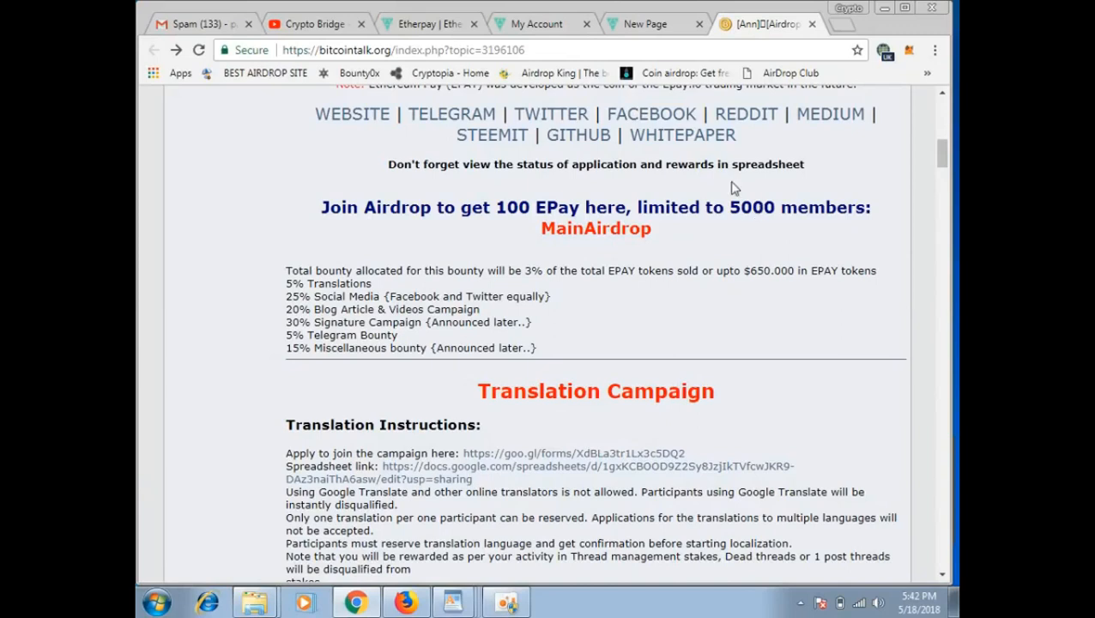
{"action": "mouse_move", "coordinate": [717, 201]}
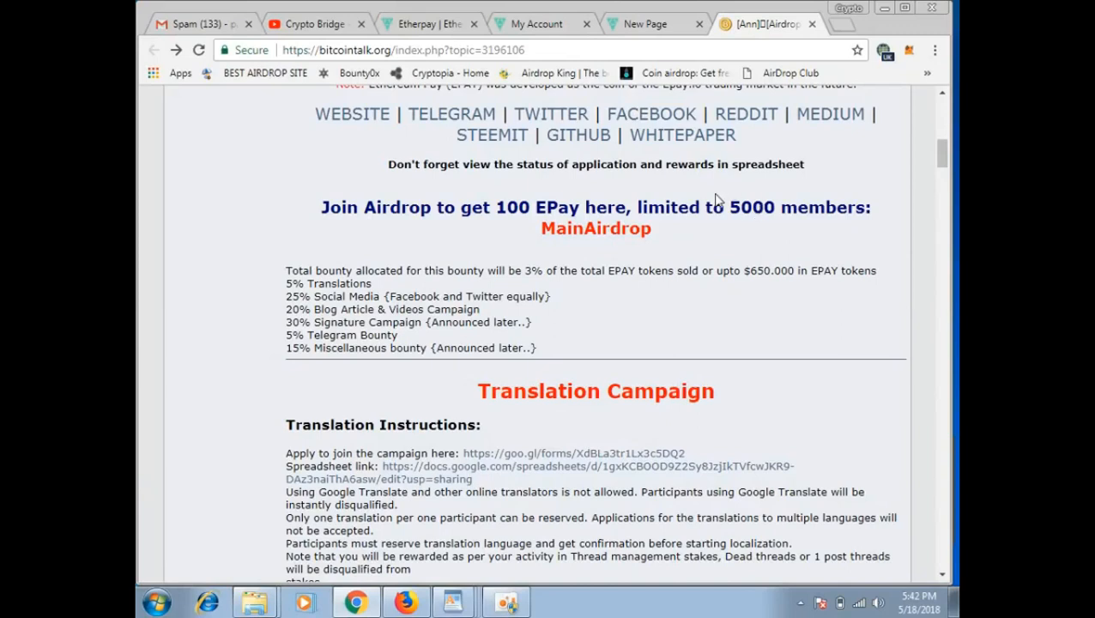
{"action": "mouse_move", "coordinate": [690, 295]}
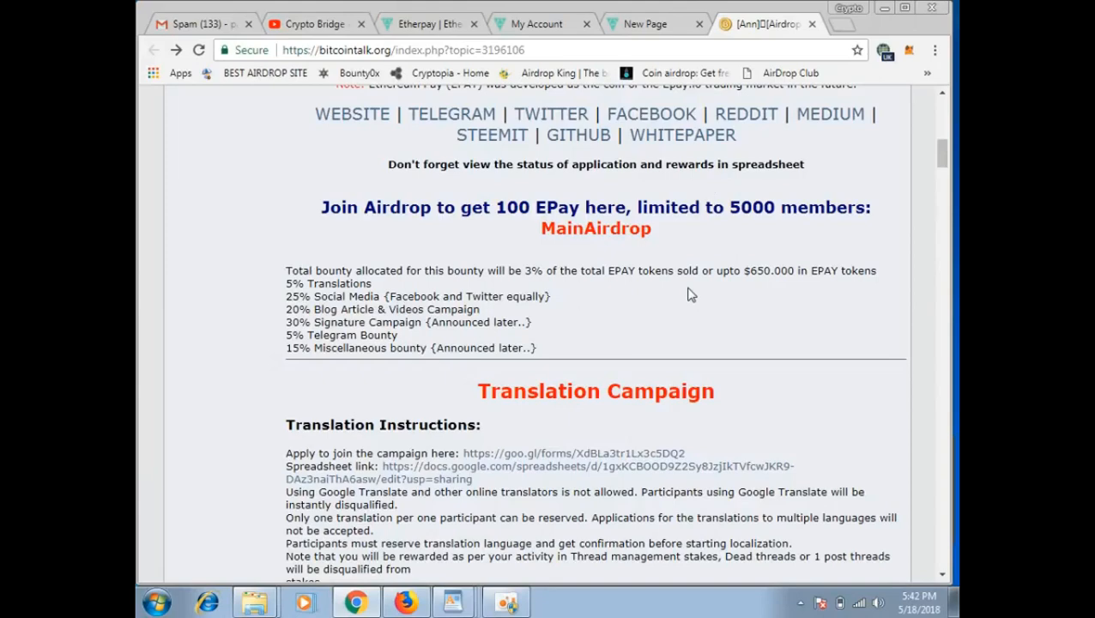
{"action": "scroll", "scroll_direction": "down", "scroll_amount": 3}
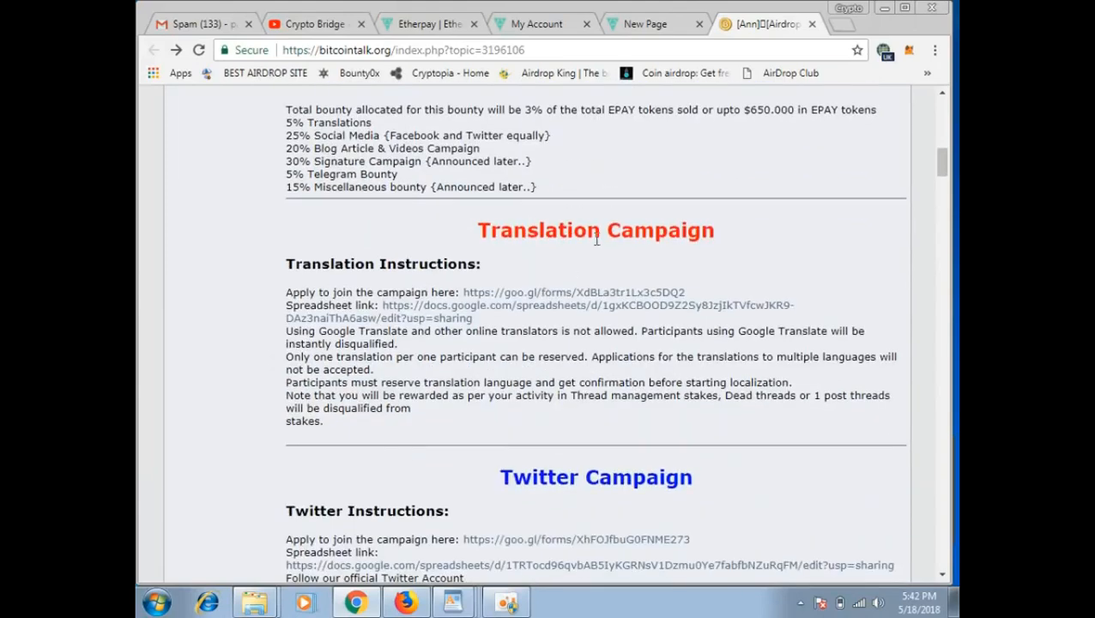
{"action": "scroll", "scroll_direction": "down", "scroll_amount": 3}
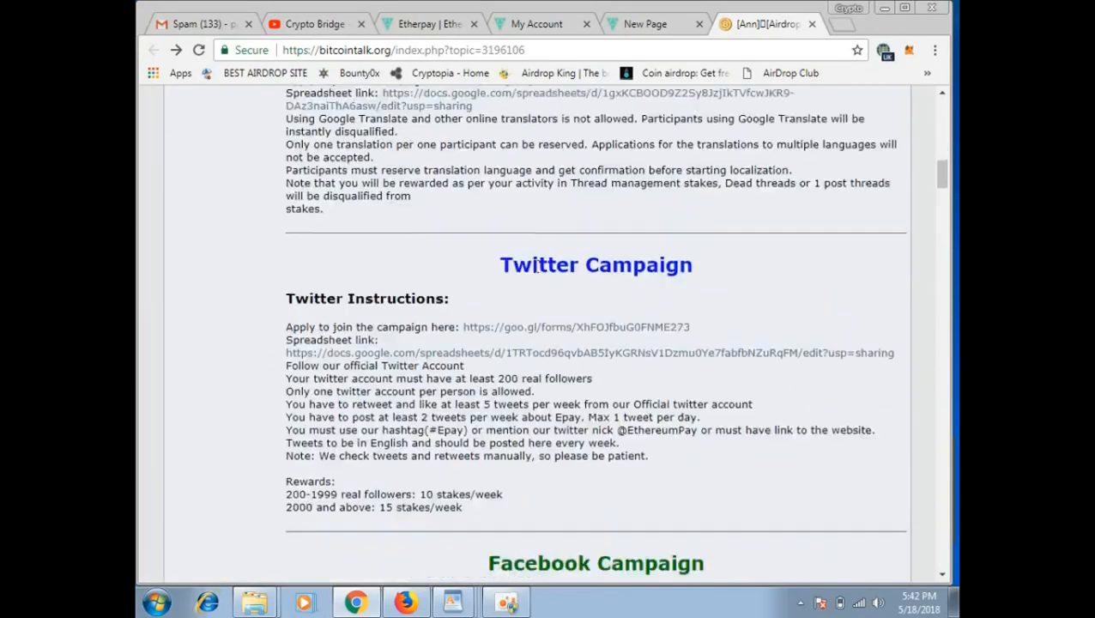
{"action": "scroll", "scroll_direction": "down", "scroll_amount": 3}
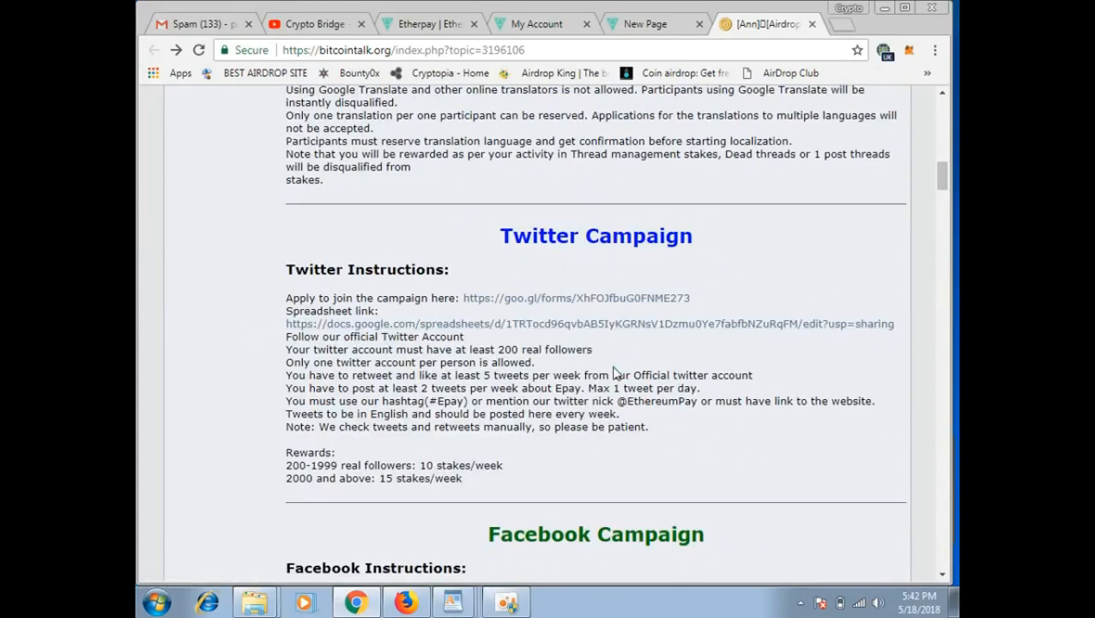
{"action": "mouse_move", "coordinate": [588, 299]}
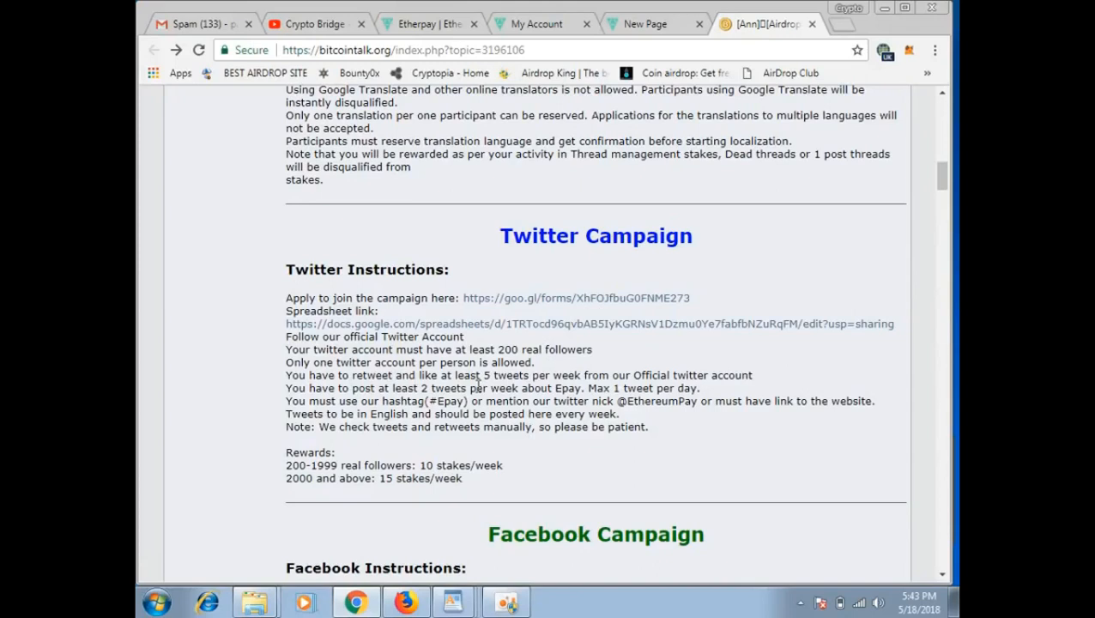
{"action": "mouse_move", "coordinate": [568, 381]}
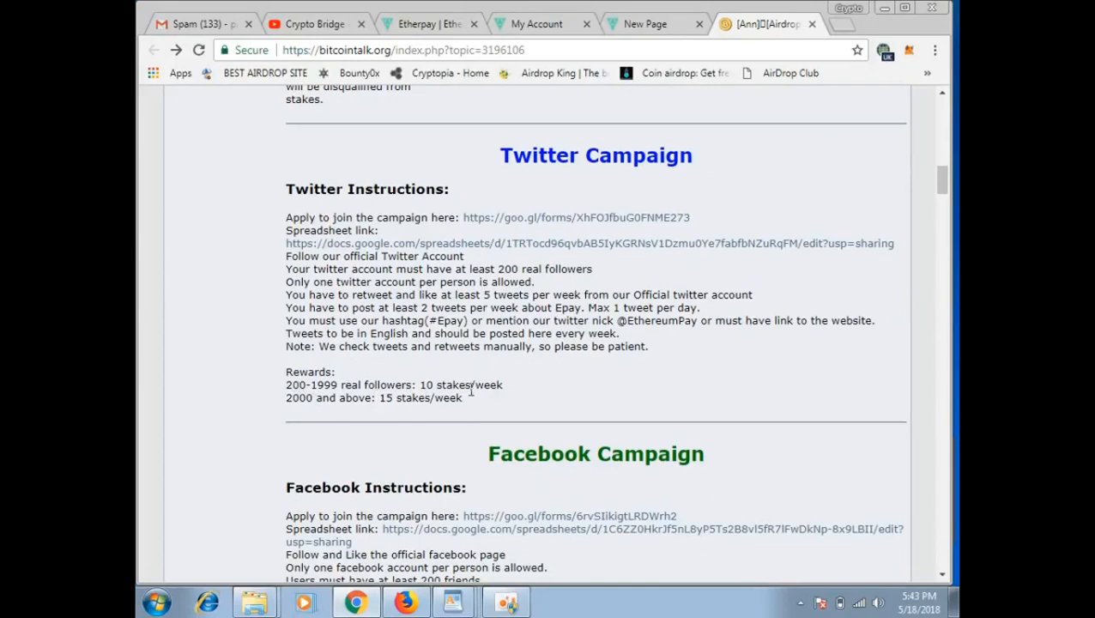
{"action": "mouse_move", "coordinate": [477, 386]}
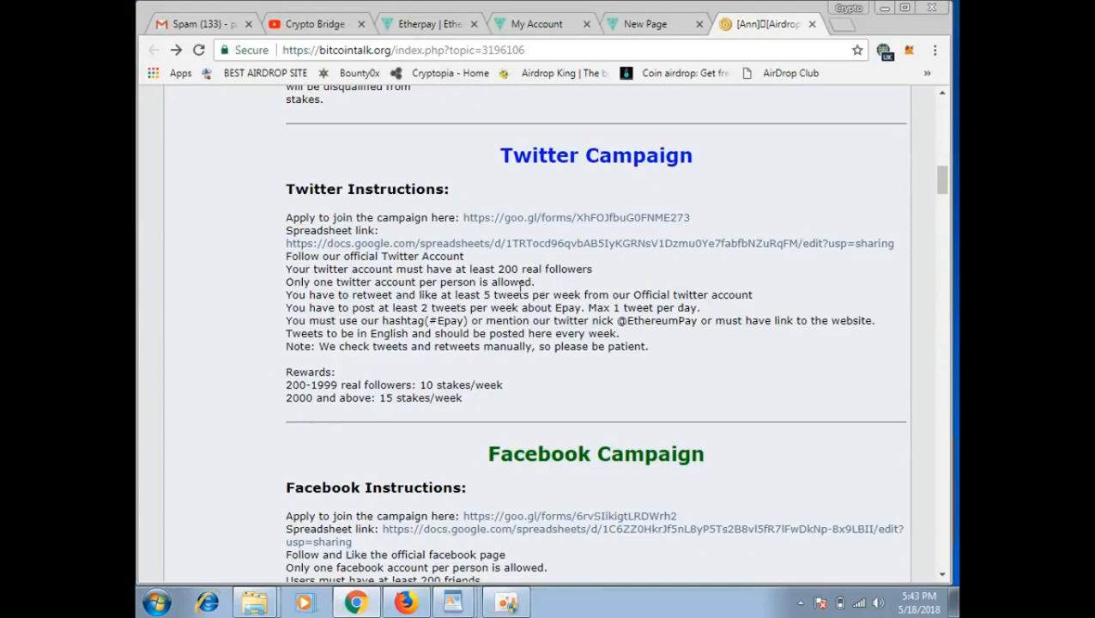
{"action": "scroll", "scroll_direction": "down", "scroll_amount": 3}
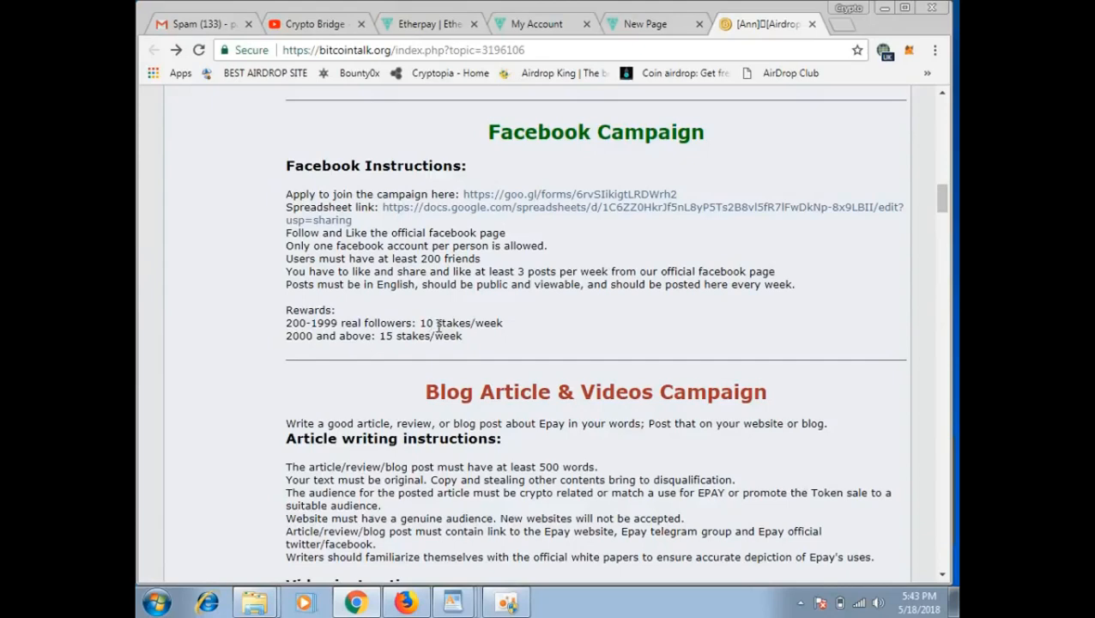
{"action": "mouse_move", "coordinate": [515, 275]}
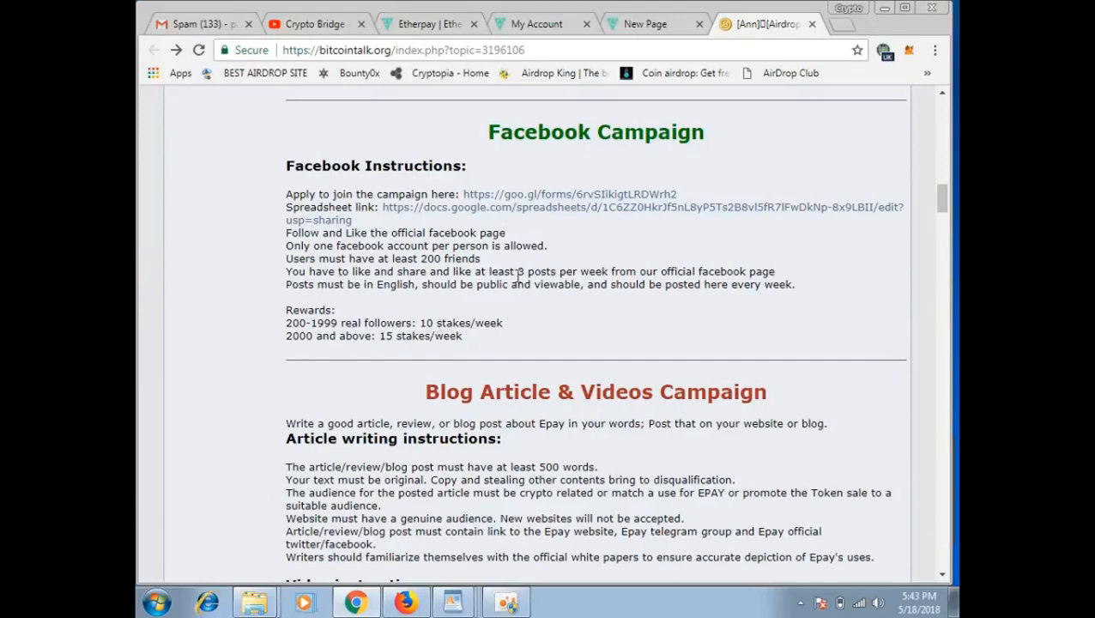
{"action": "scroll", "scroll_direction": "down", "scroll_amount": 3}
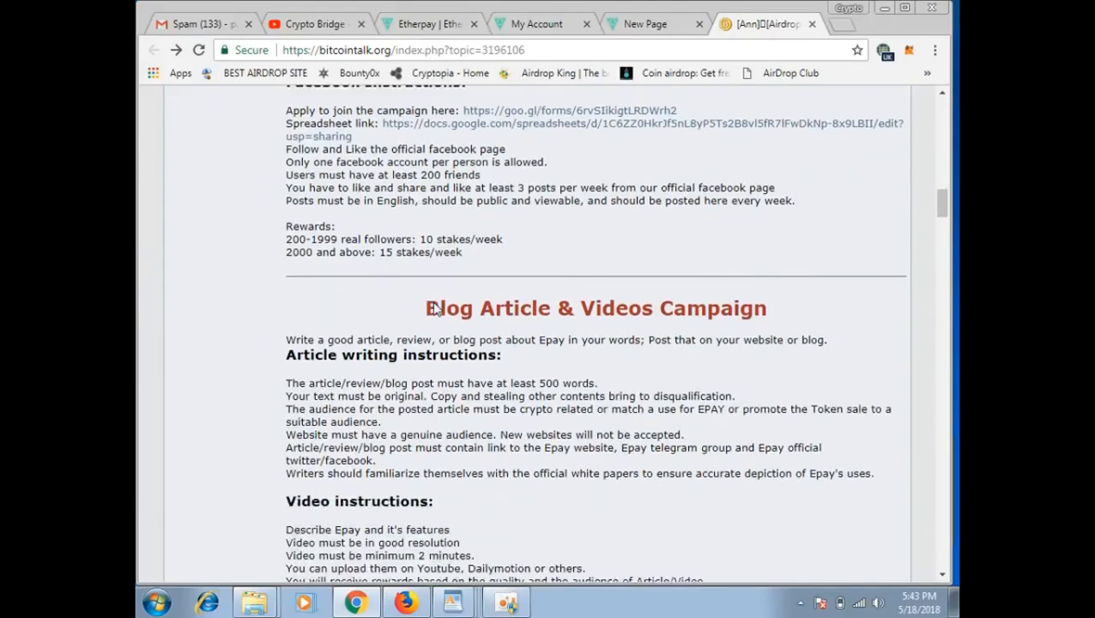
{"action": "scroll", "scroll_direction": "down", "scroll_amount": 3}
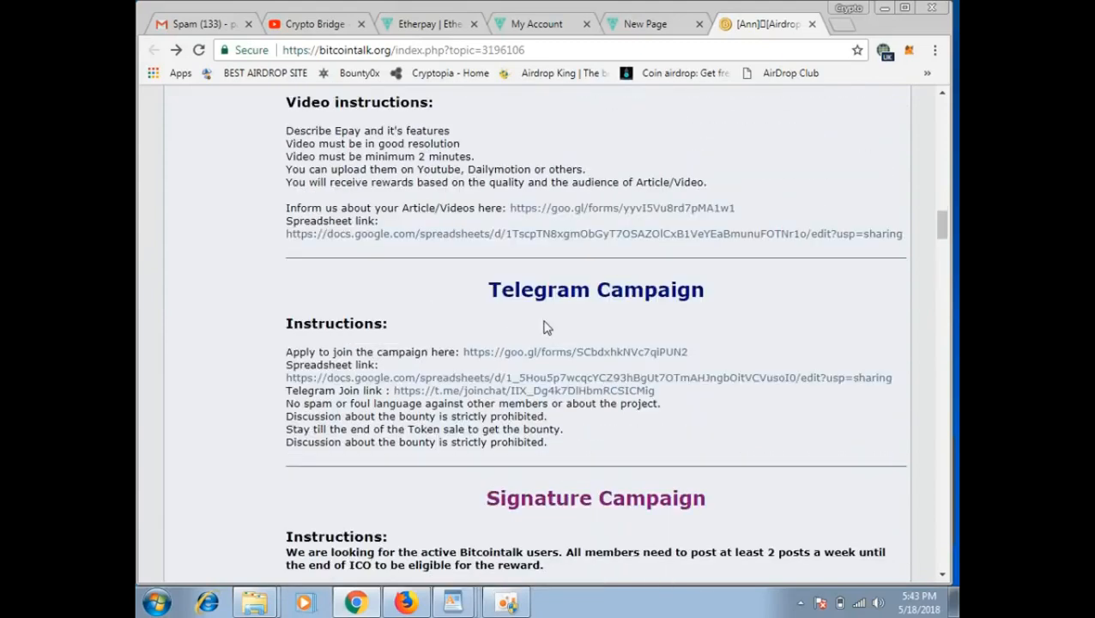
{"action": "mouse_move", "coordinate": [542, 316]}
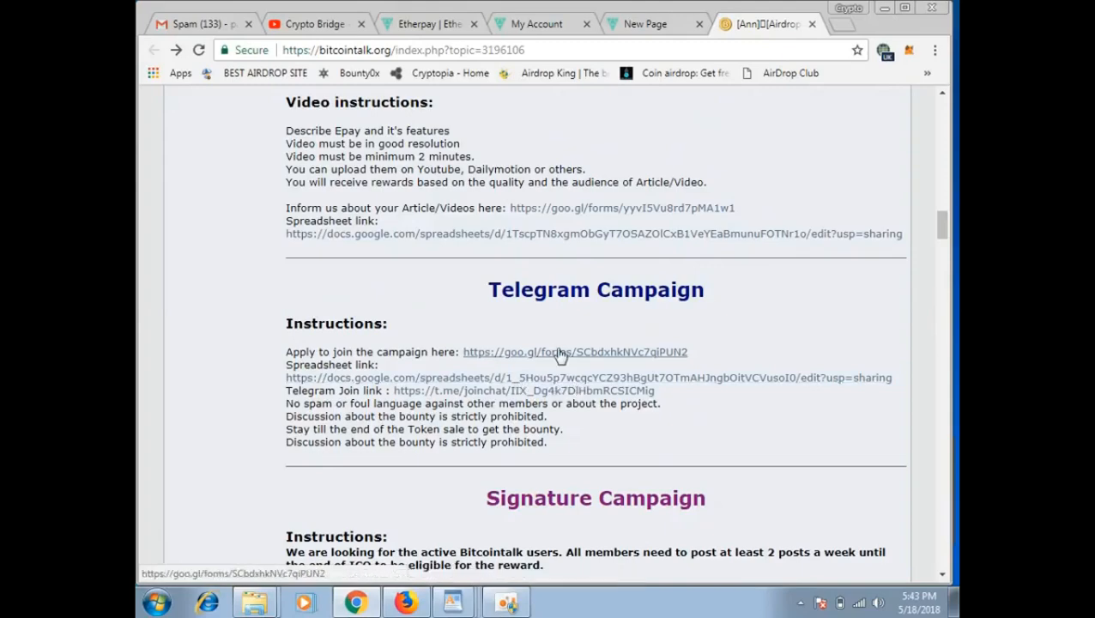
{"action": "scroll", "scroll_direction": "down", "scroll_amount": 3}
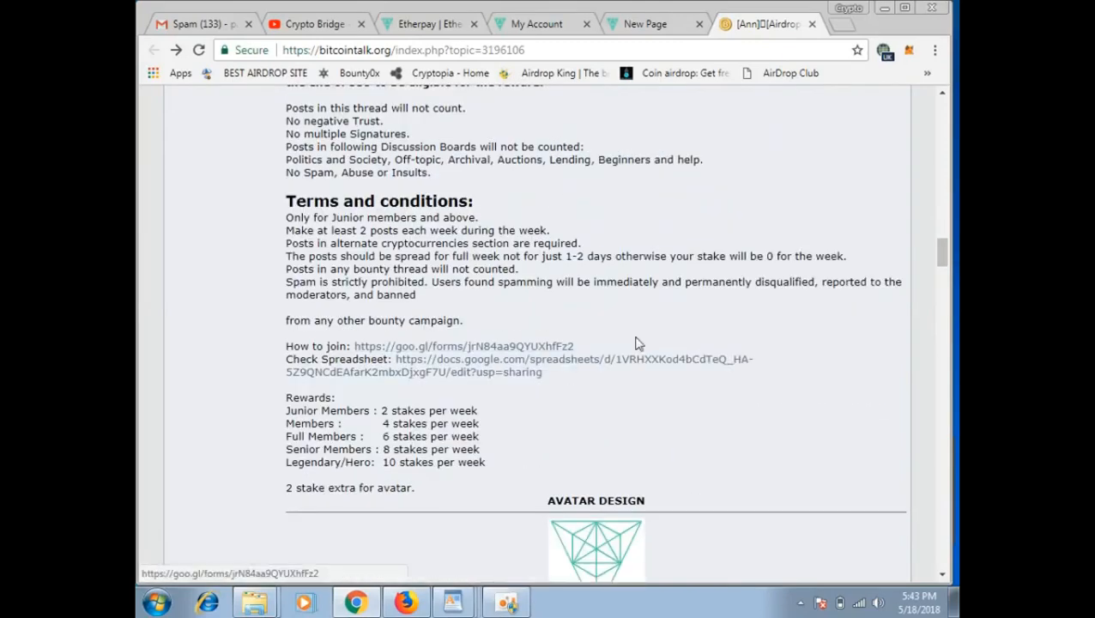
{"action": "scroll", "scroll_direction": "down", "scroll_amount": 3}
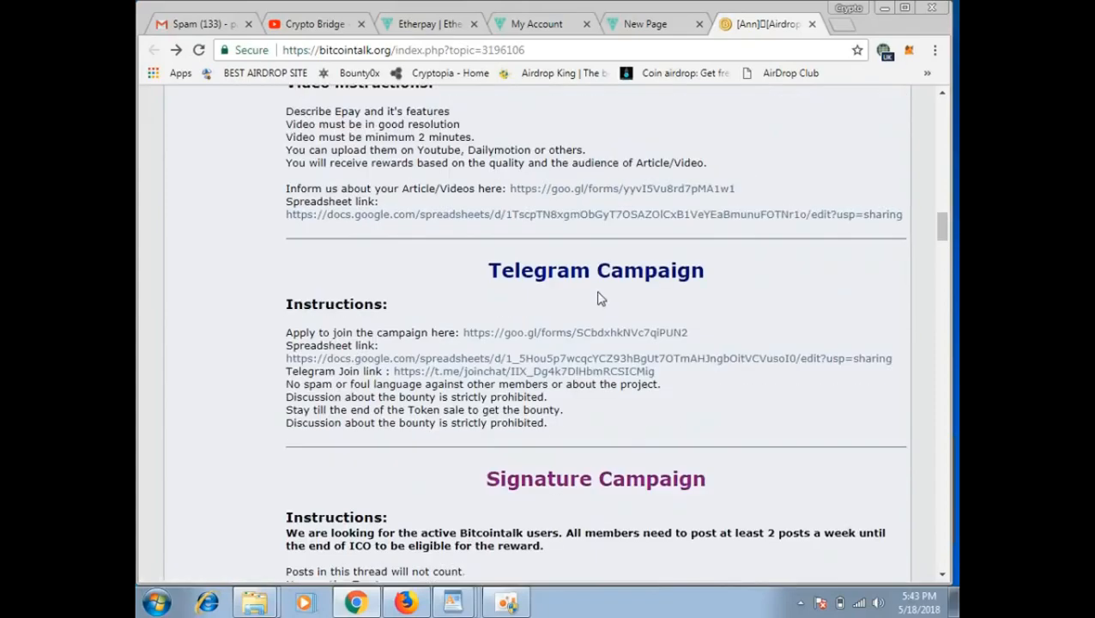
{"action": "scroll", "scroll_direction": "down", "scroll_amount": 3}
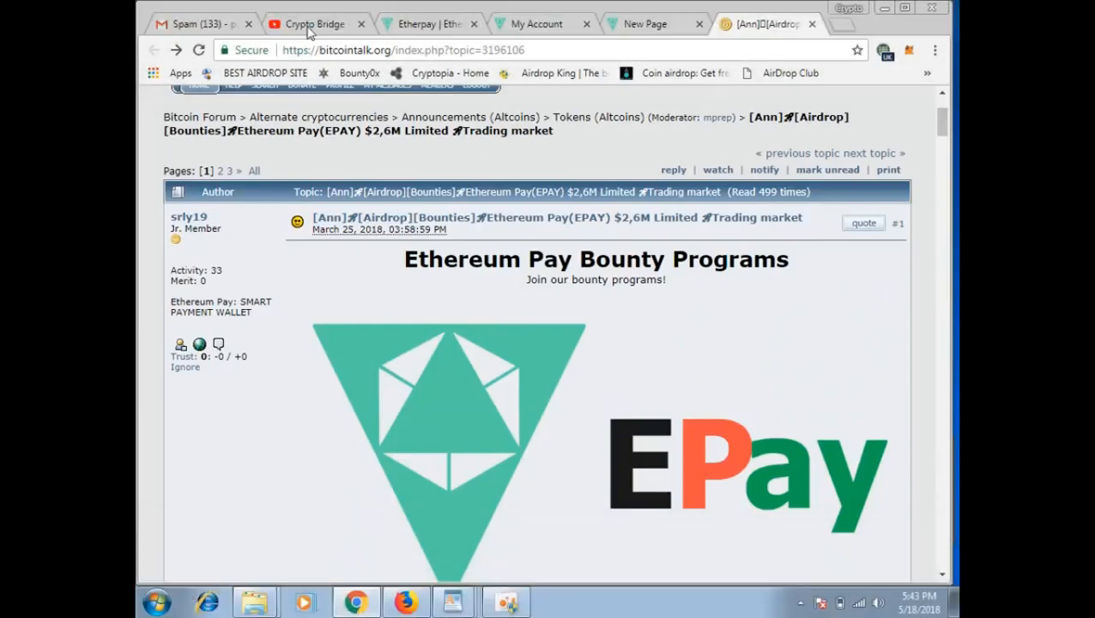
{"action": "mouse_move", "coordinate": [621, 376]}
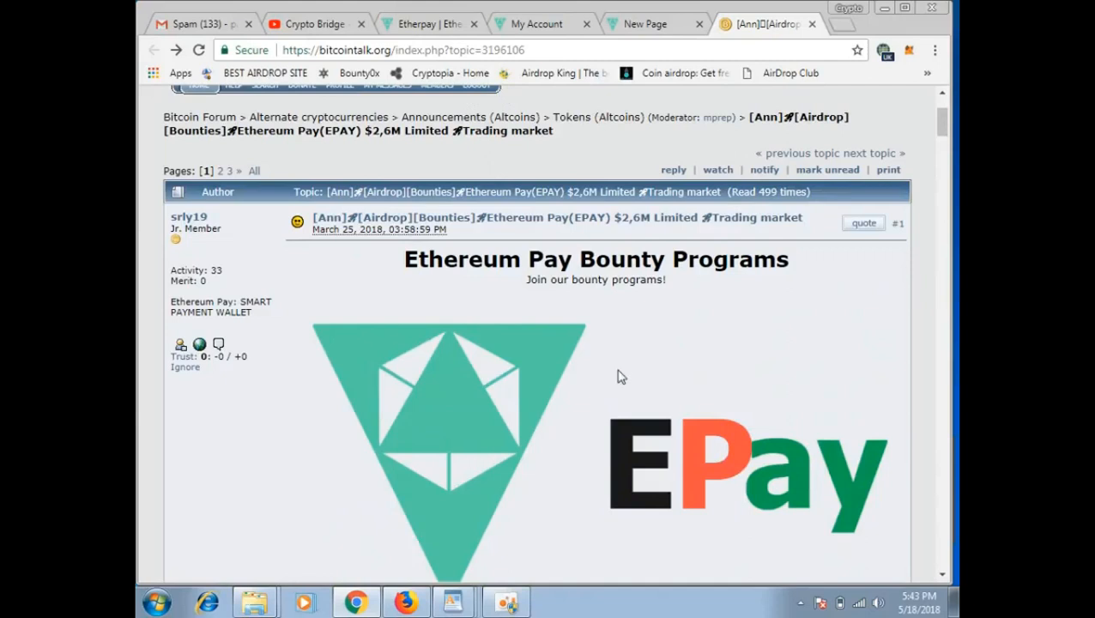
{"action": "mouse_move", "coordinate": [617, 378]}
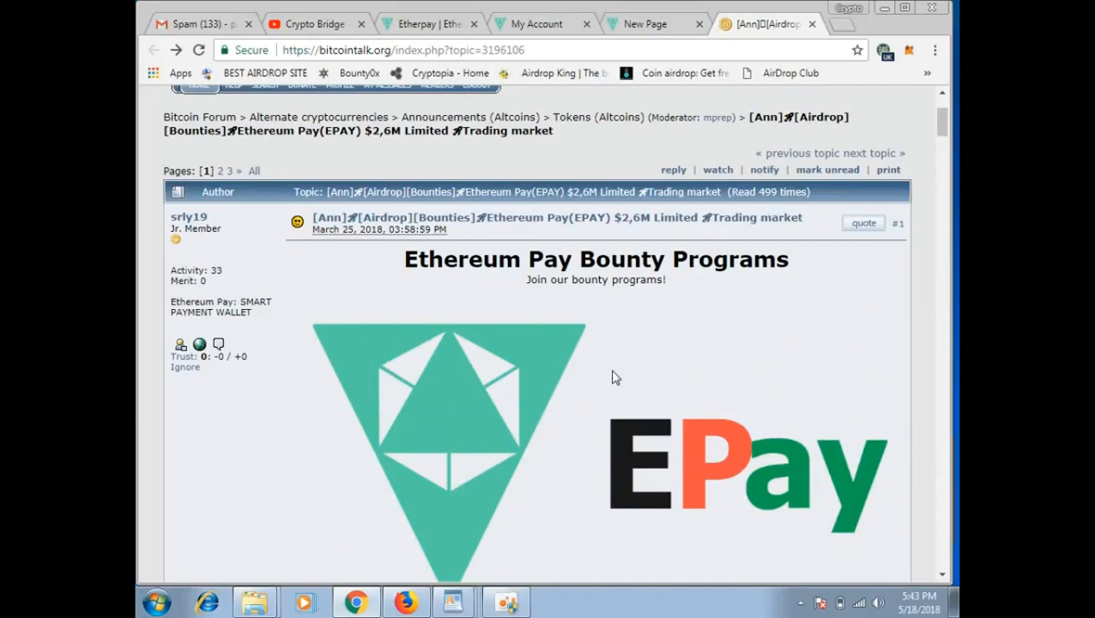